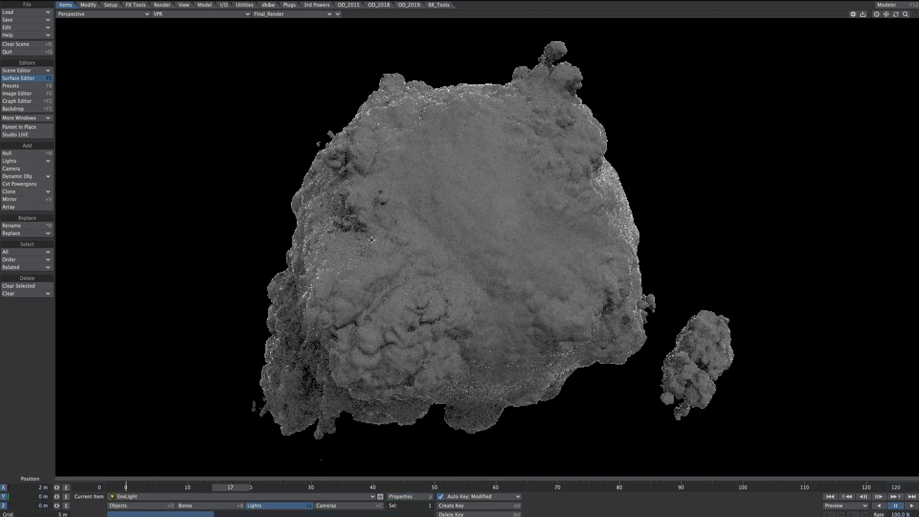
- Add a null item named 'landscape' to the cleared scene
{"action": "left_click", "coordinate": [6, 154]}
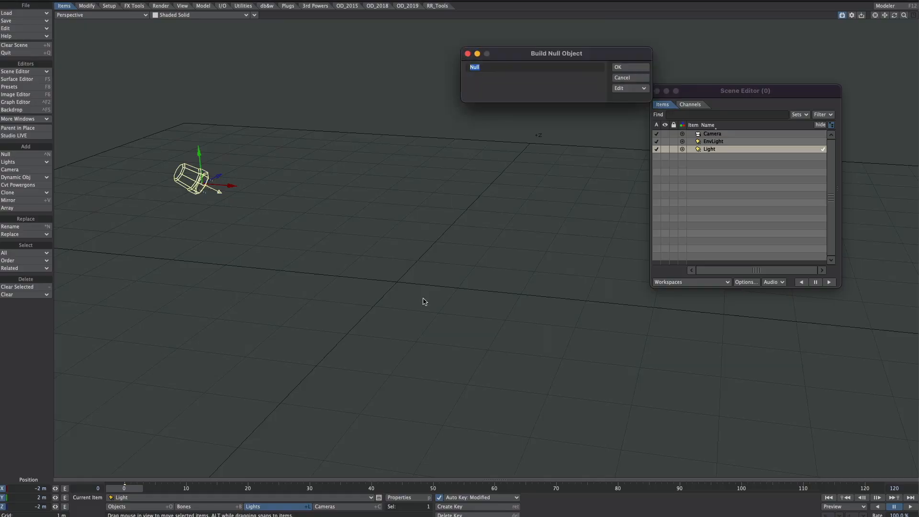
{"action": "type", "text": "lan"}
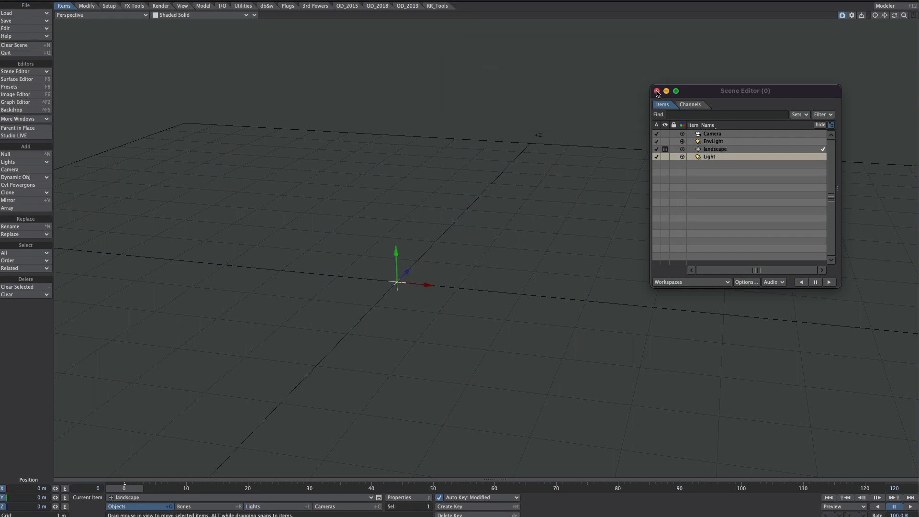
- Make landscape a Shape primitive, trying torus before settling on Cube
{"action": "left_click", "coordinate": [657, 91]}
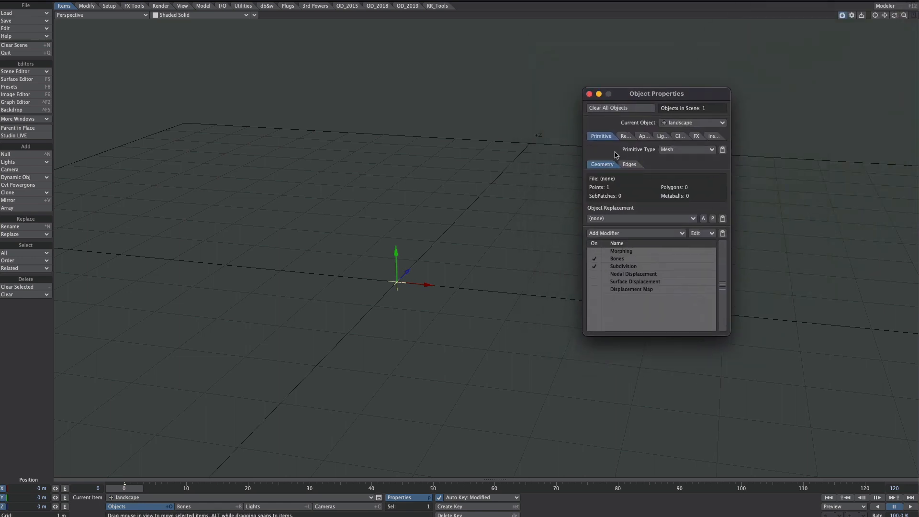
{"action": "left_click", "coordinate": [684, 149]}
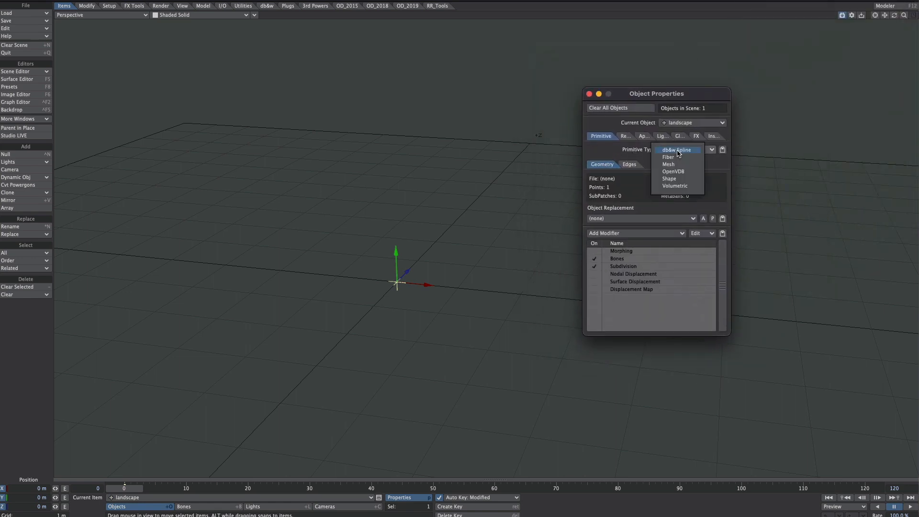
{"action": "left_click", "coordinate": [668, 179]}
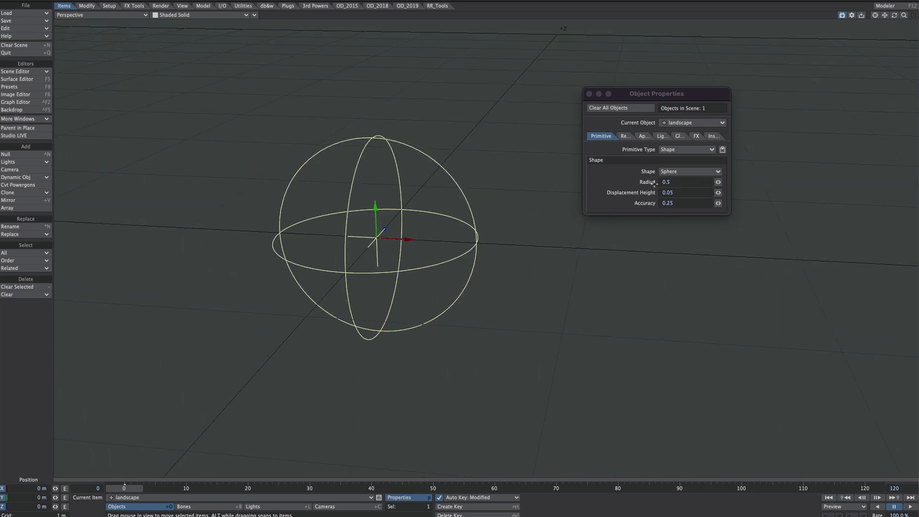
{"action": "left_click", "coordinate": [689, 171]}
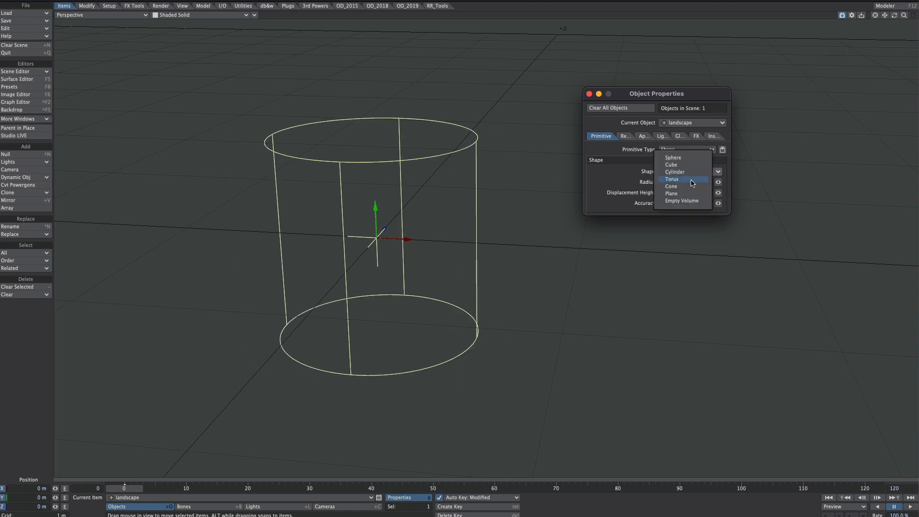
{"action": "left_click", "coordinate": [671, 179]}
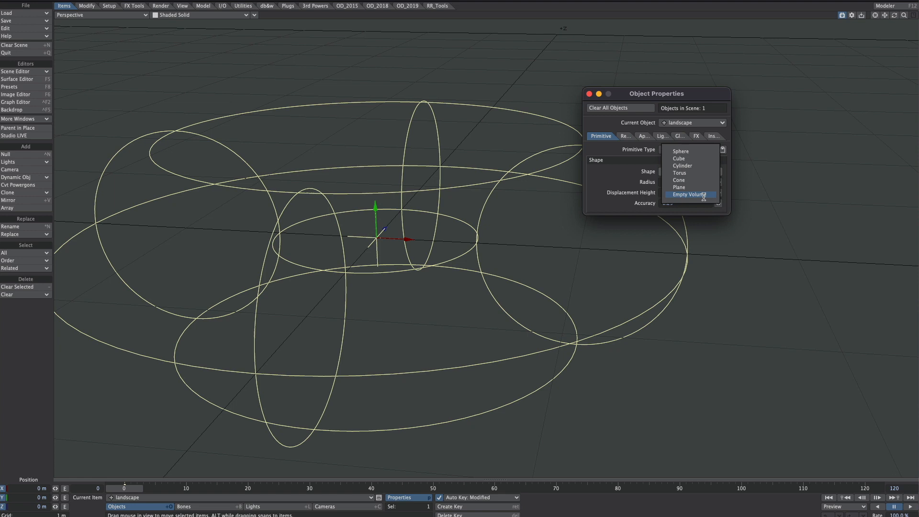
{"action": "mouse_move", "coordinate": [678, 157]}
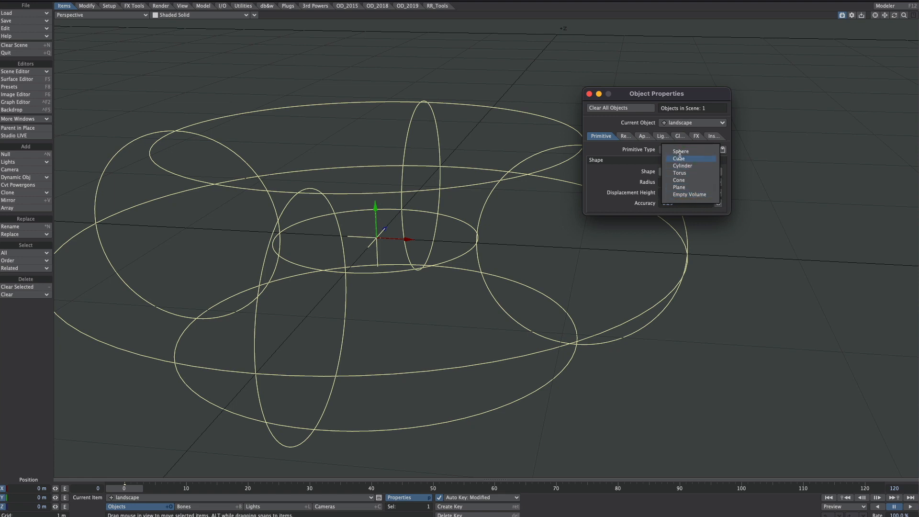
{"action": "mouse_move", "coordinate": [689, 194]}
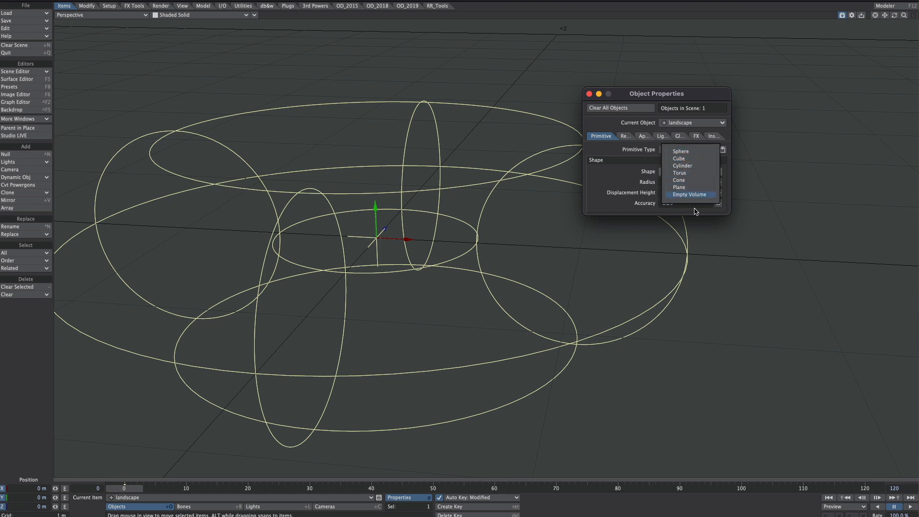
{"action": "left_click", "coordinate": [678, 158]}
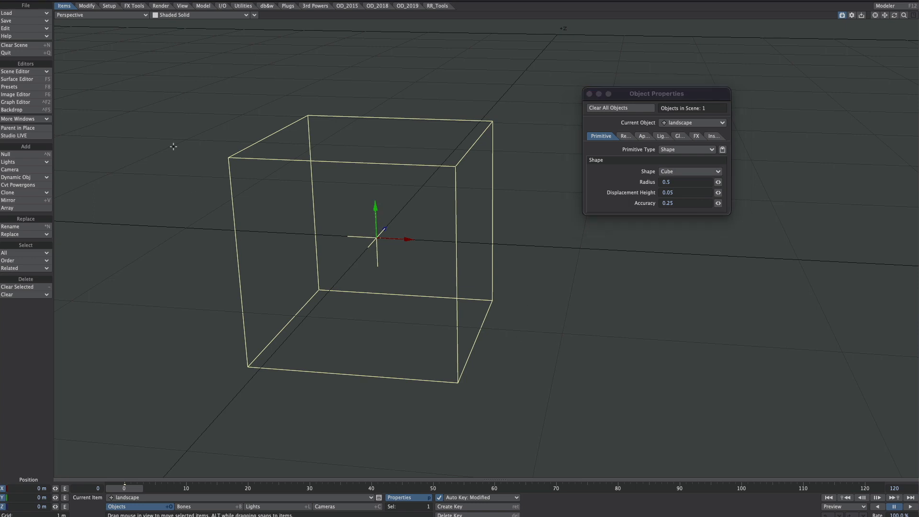
- Start a live VPR render of the white cube and bring up EnvLight's Light Properties
{"action": "left_click", "coordinate": [182, 5]}
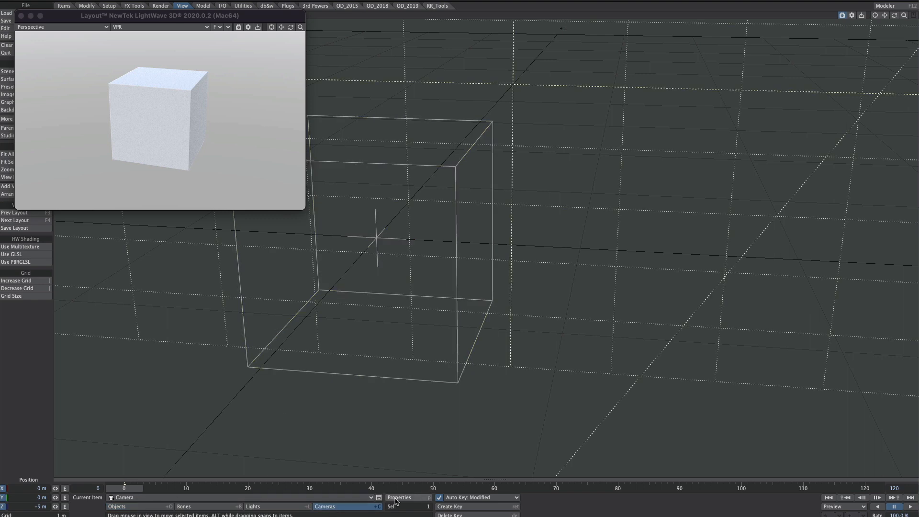
{"action": "left_click", "coordinate": [398, 496]}
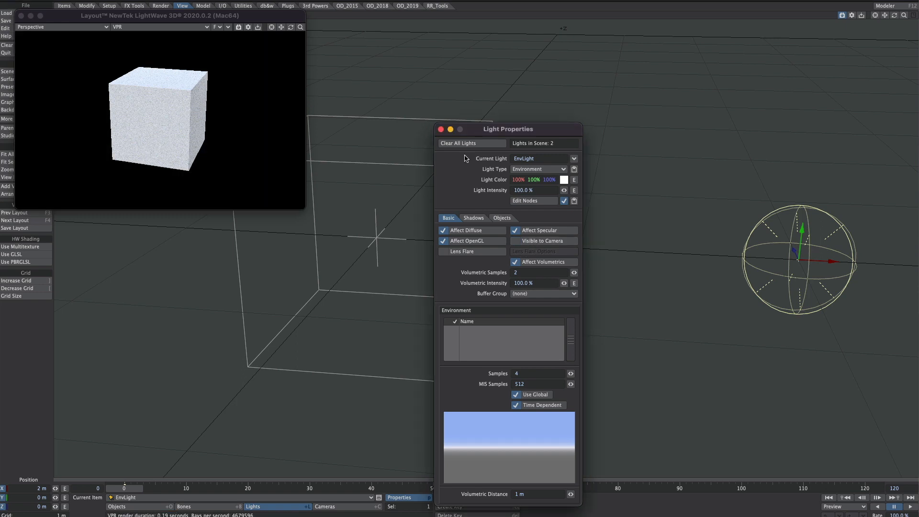
{"action": "left_click", "coordinate": [441, 129]}
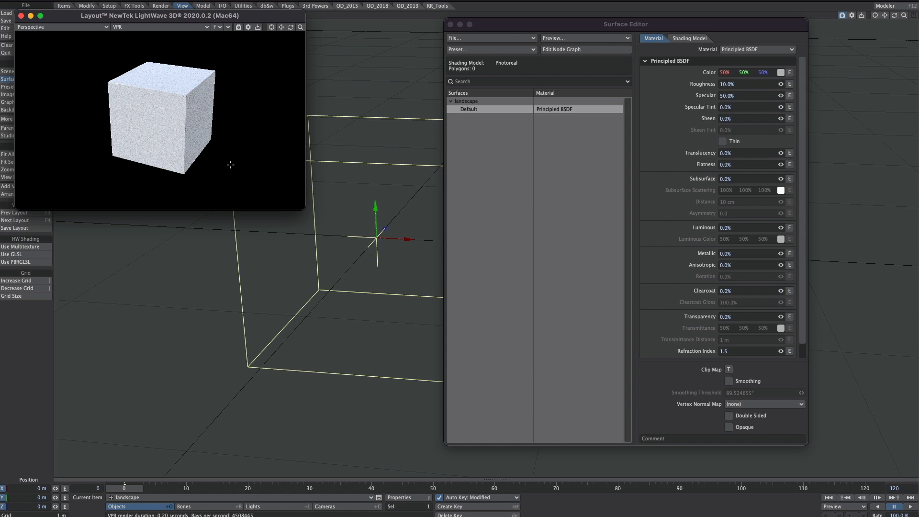
{"action": "mouse_move", "coordinate": [396, 132]}
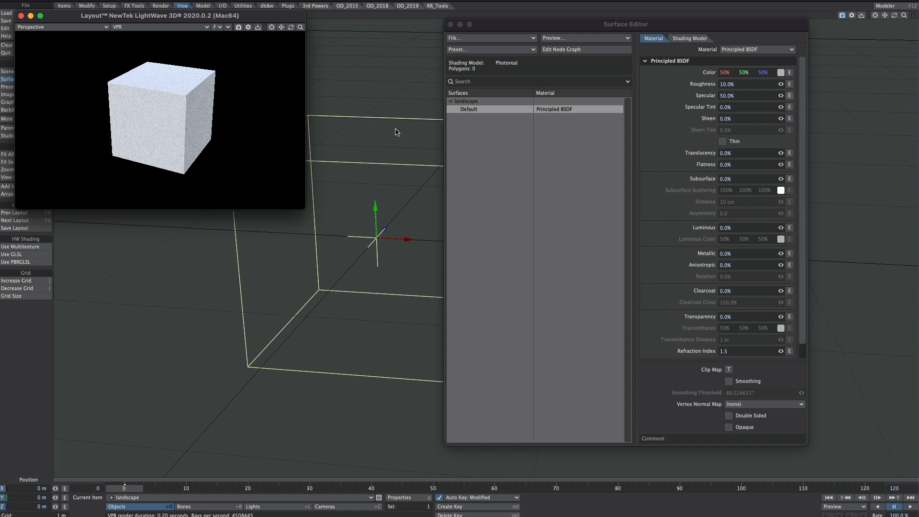
{"action": "mouse_move", "coordinate": [513, 128]}
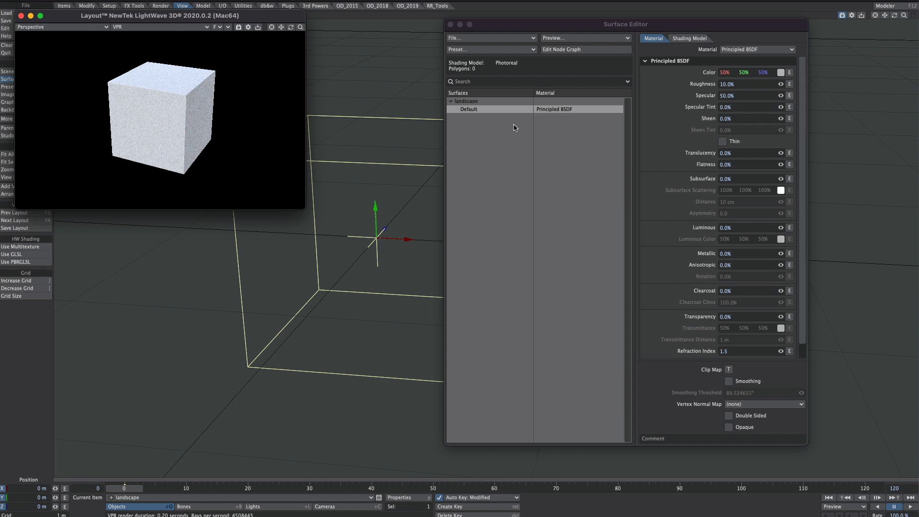
{"action": "mouse_move", "coordinate": [529, 182]}
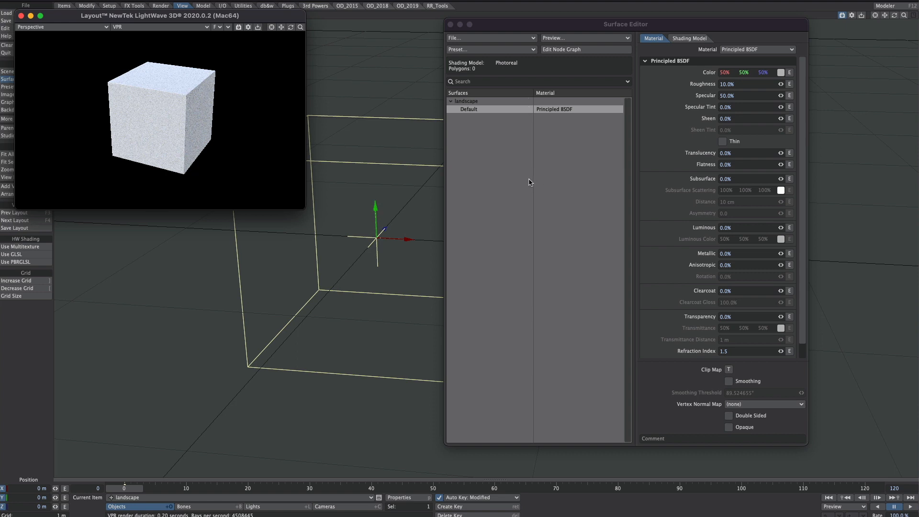
- Wire a 3D Procedural texture node's Value into the landscape surface's Displacement
{"action": "left_click", "coordinate": [561, 50]}
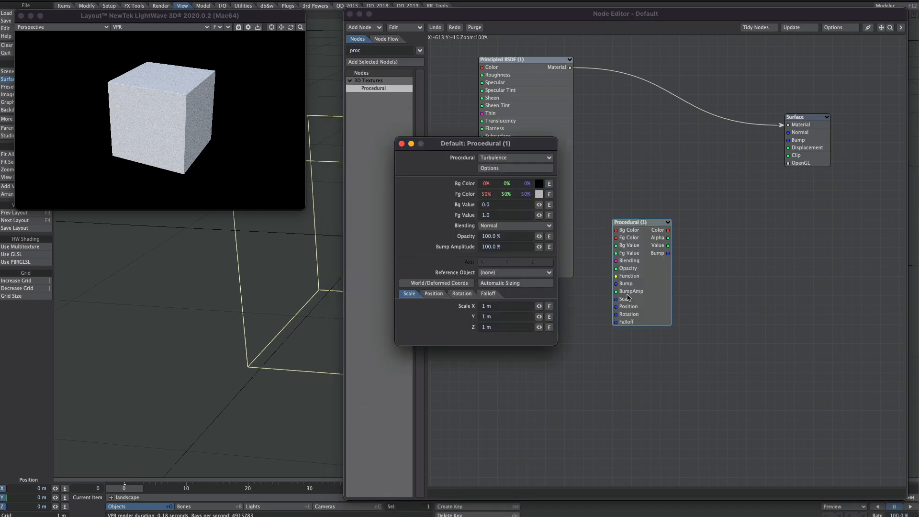
{"action": "left_click", "coordinate": [514, 157]}
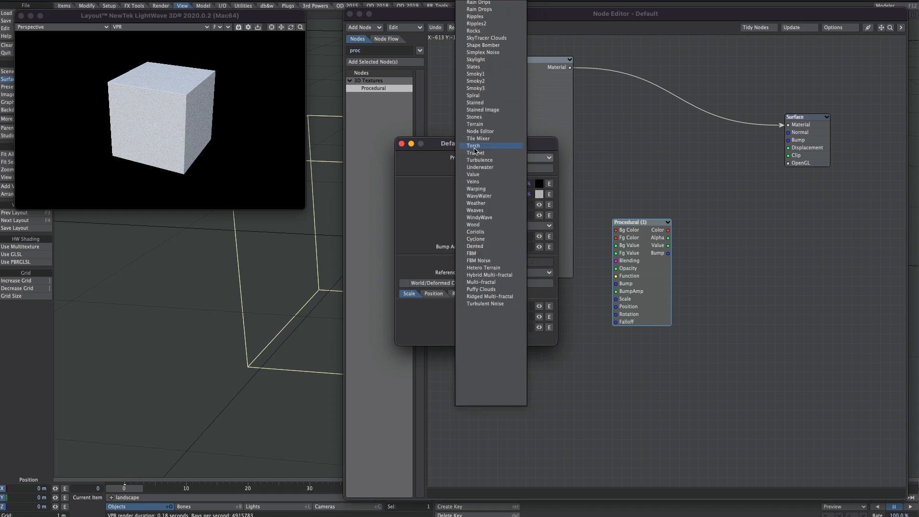
{"action": "mouse_move", "coordinate": [488, 162]}
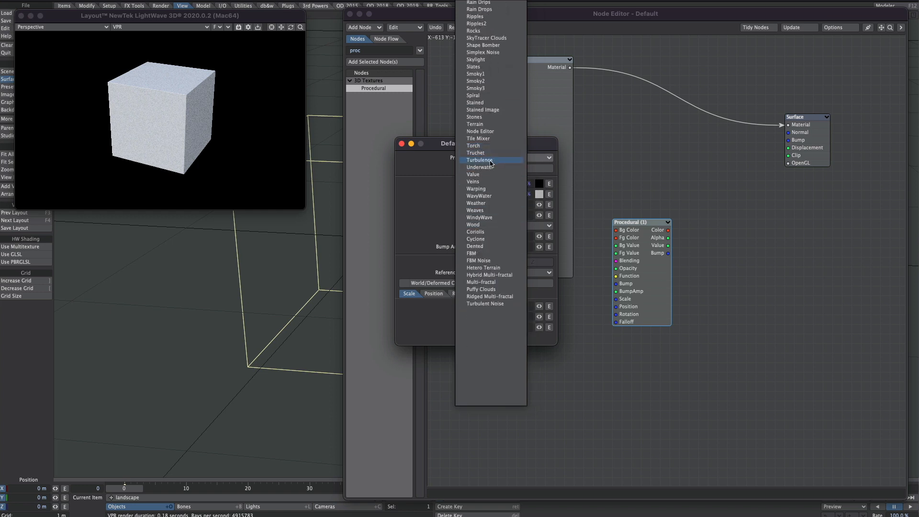
{"action": "mouse_move", "coordinate": [483, 245]}
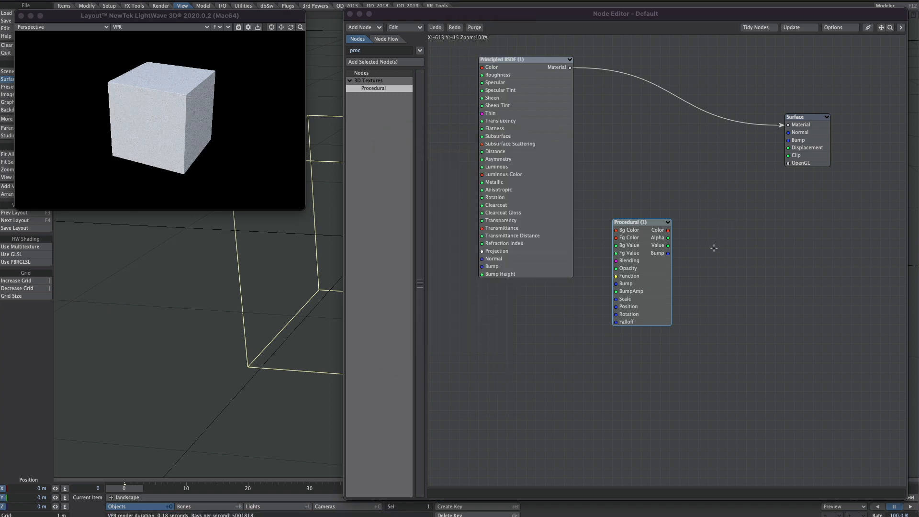
{"action": "left_click_drag", "start_coordinate": [667, 252], "coordinate": [789, 147]}
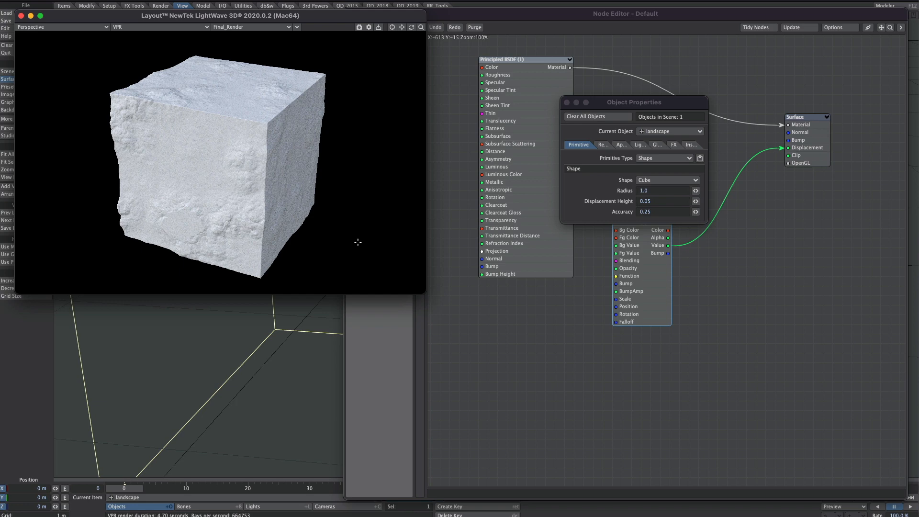
{"action": "mouse_move", "coordinate": [668, 204]}
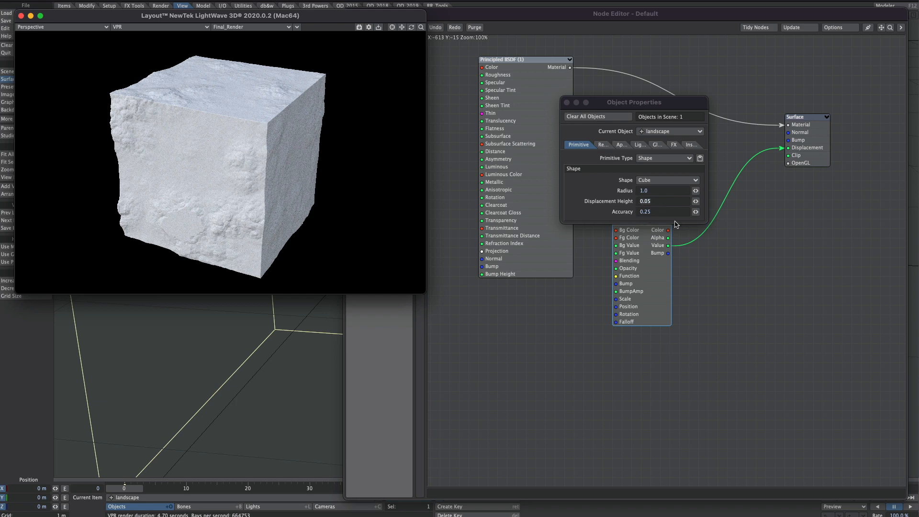
- Raise the cube's Displacement Height to 1.0 so the render fragments into rocky chunks
{"action": "type", "text": "1.0"}
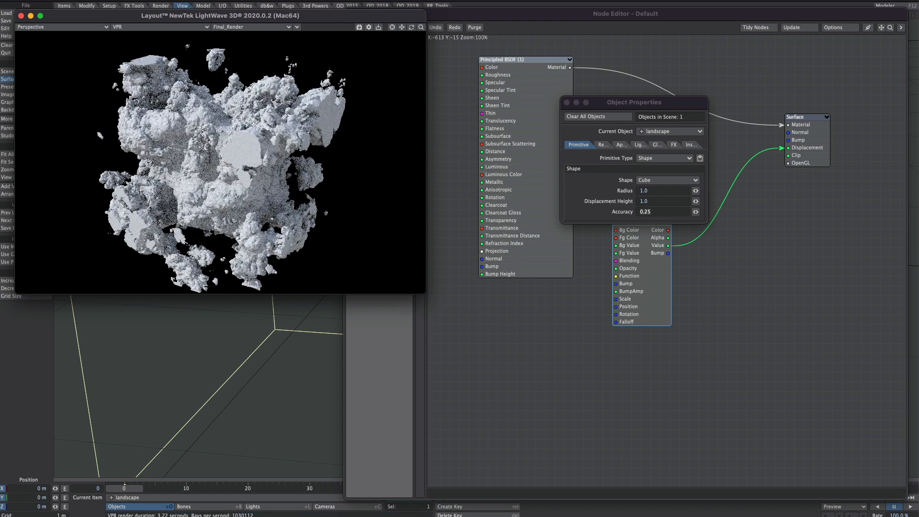
{"action": "mouse_move", "coordinate": [620, 201]}
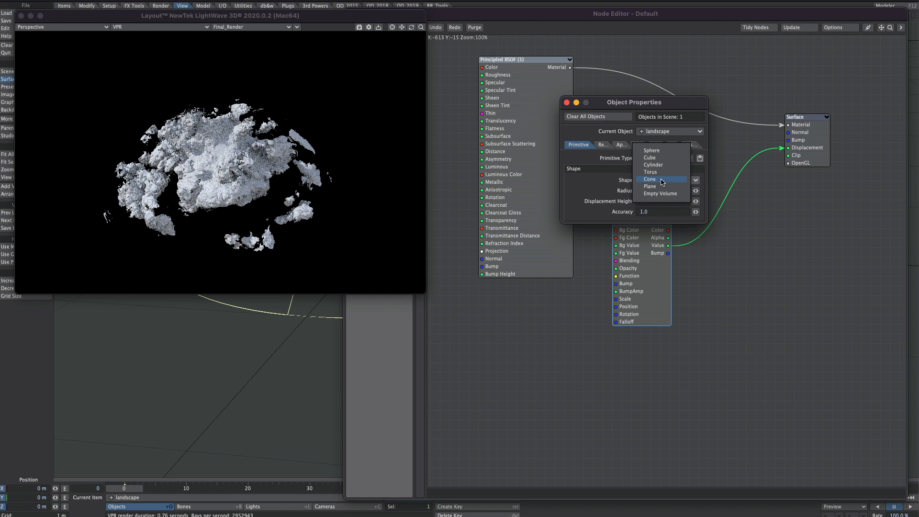
- Switch the shape to a Plane (radius 10) with Dented texture scaled 5 m and Fg Value 0.6
{"action": "left_click", "coordinate": [649, 186]}
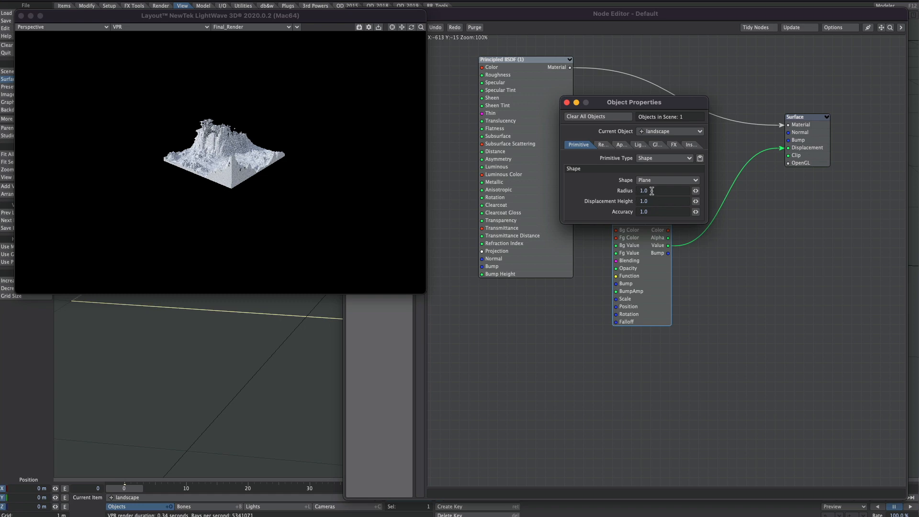
{"action": "type", "text": "10"}
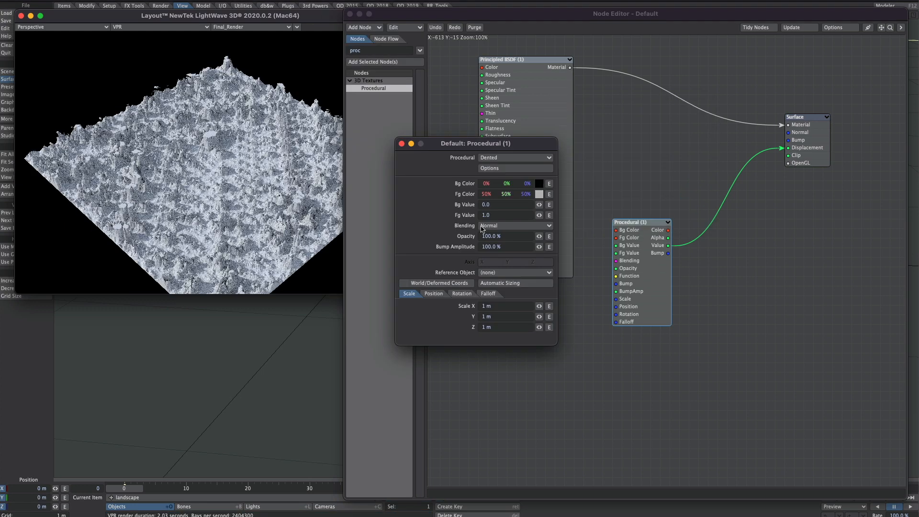
{"action": "double_click", "coordinate": [486, 305]}
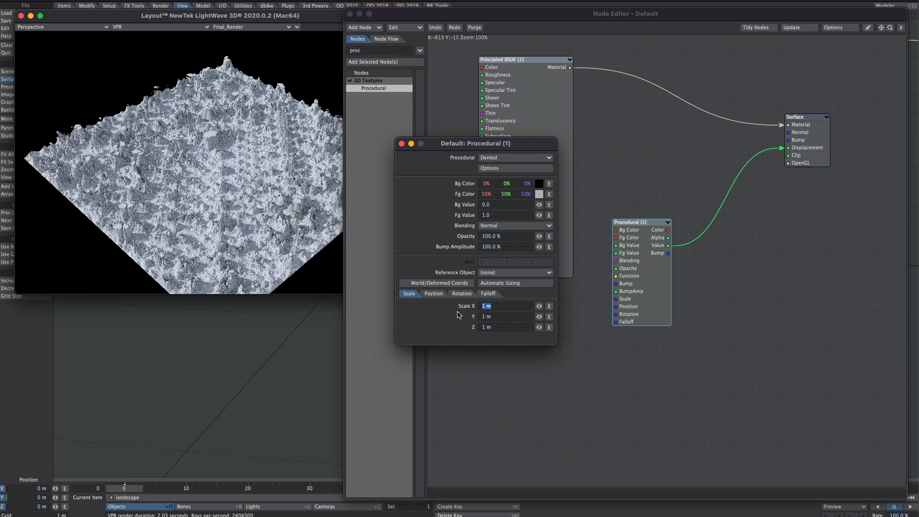
{"action": "type", "text": "5"}
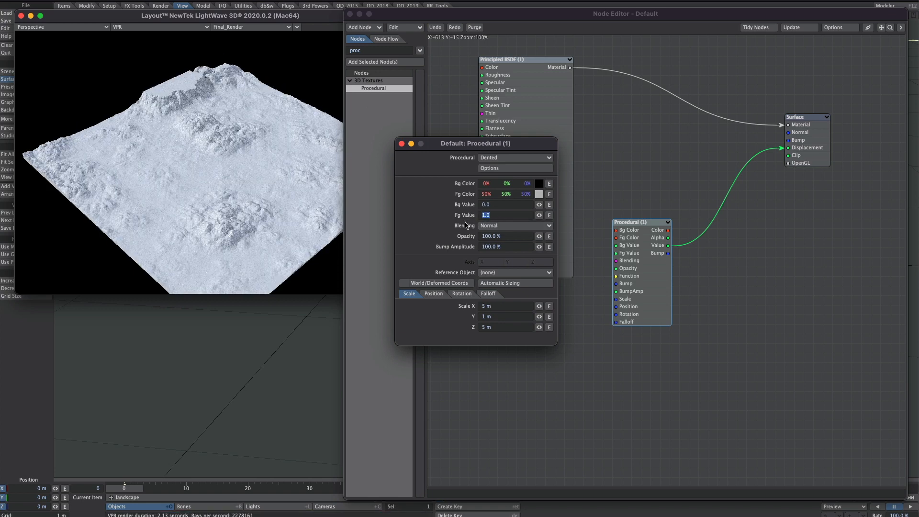
{"action": "type", "text": "0.6"}
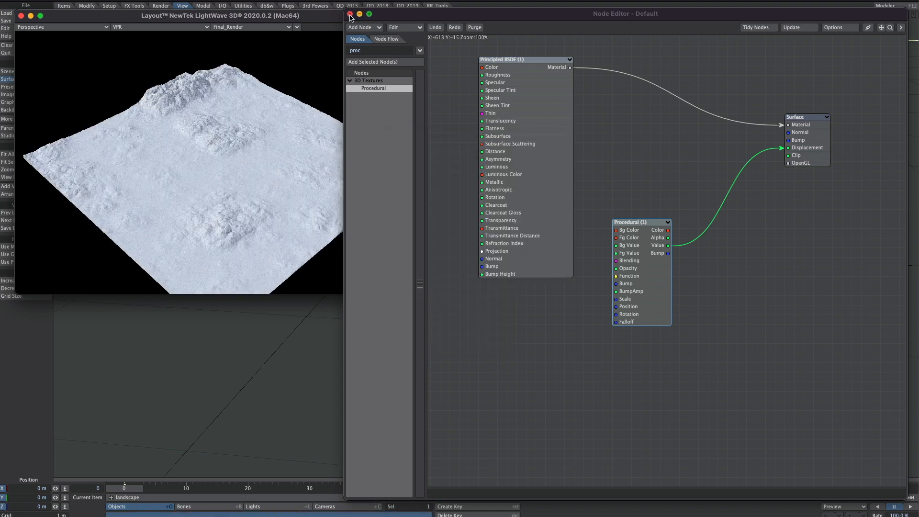
- Close the node graph and give the new openVDB item an orange label colour
{"action": "left_click", "coordinate": [350, 13]}
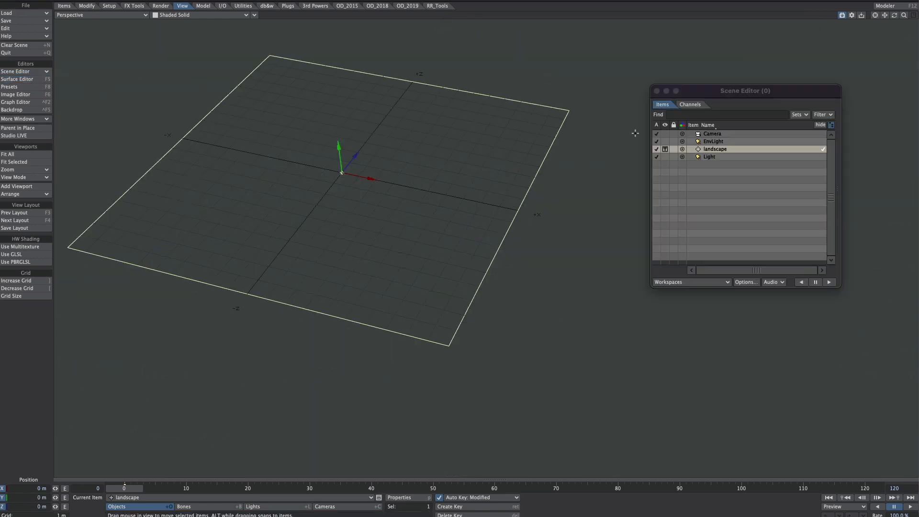
{"action": "mouse_move", "coordinate": [392, 178]}
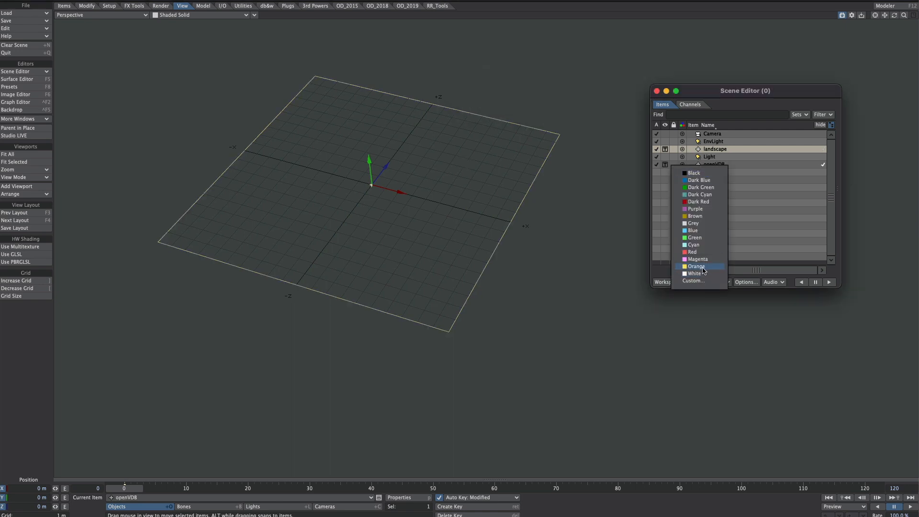
{"action": "left_click", "coordinate": [696, 266]}
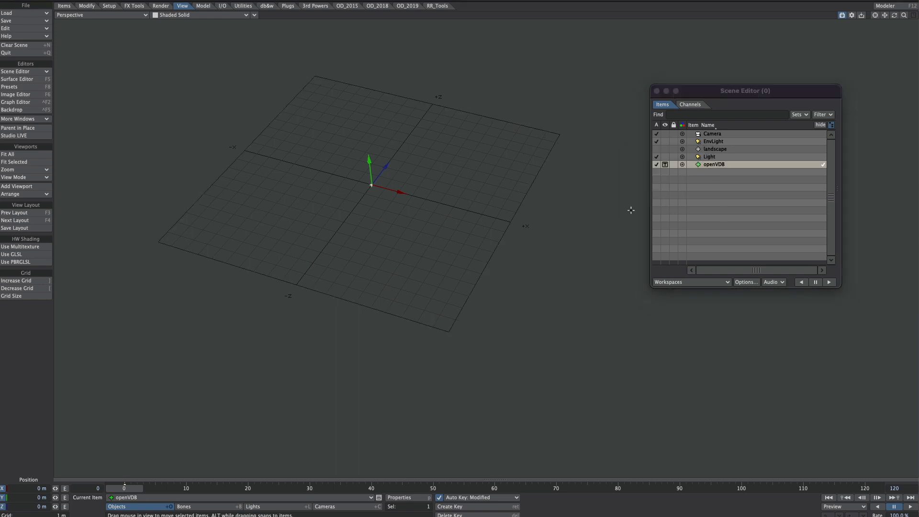
{"action": "mouse_move", "coordinate": [718, 222]}
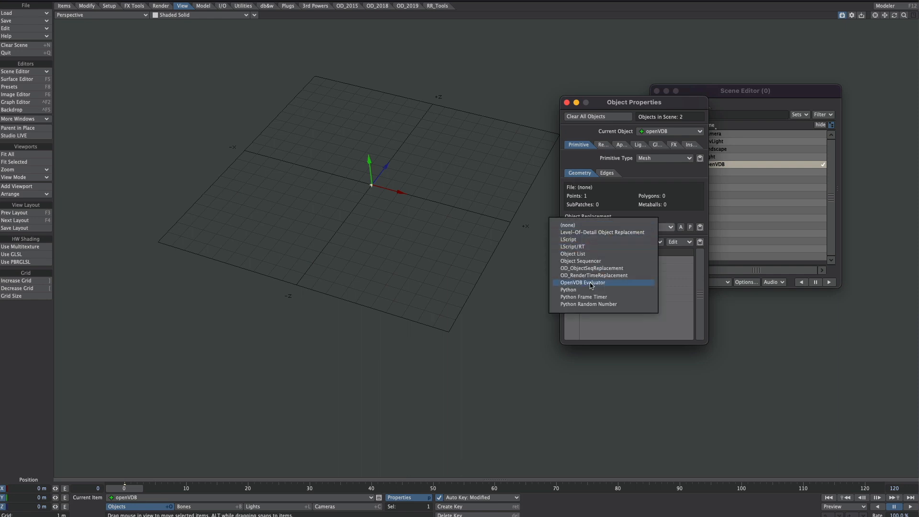
- Replace openVDB with an OpenVDB Evaluator using a world-space Shape To Volume of landscape
{"action": "left_click", "coordinate": [582, 282]}
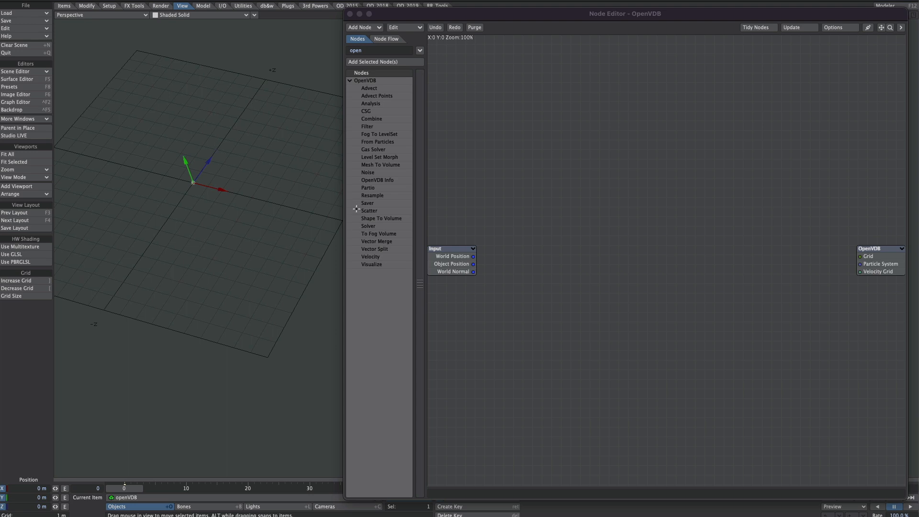
{"action": "left_click", "coordinate": [381, 219]}
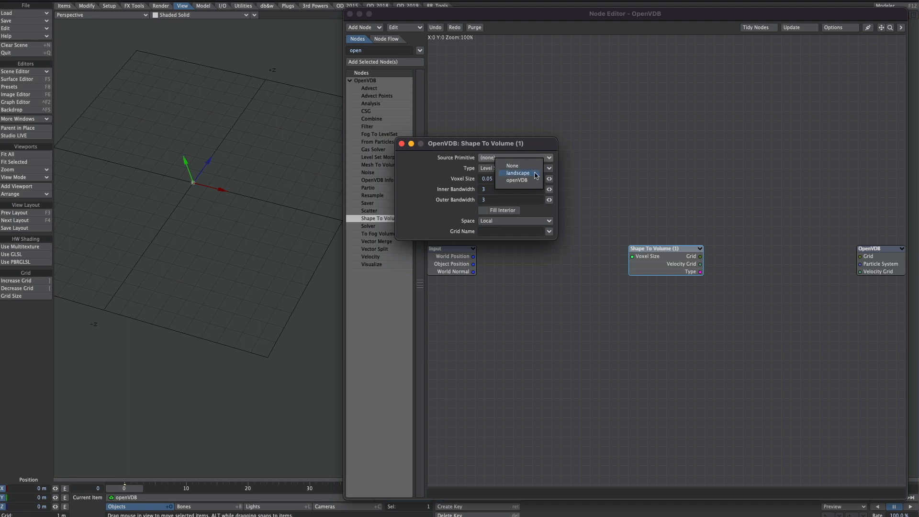
{"action": "left_click", "coordinate": [516, 173]}
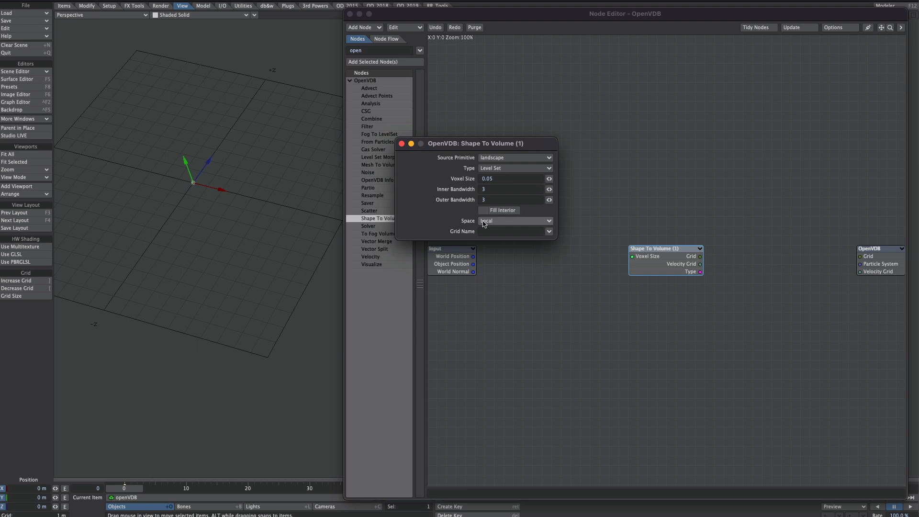
{"action": "left_click", "coordinate": [513, 220]}
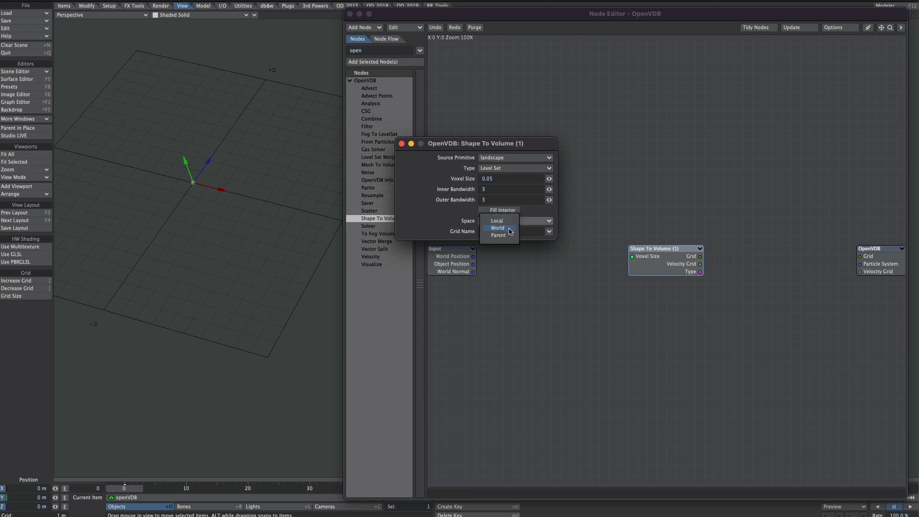
{"action": "left_click", "coordinate": [498, 228]}
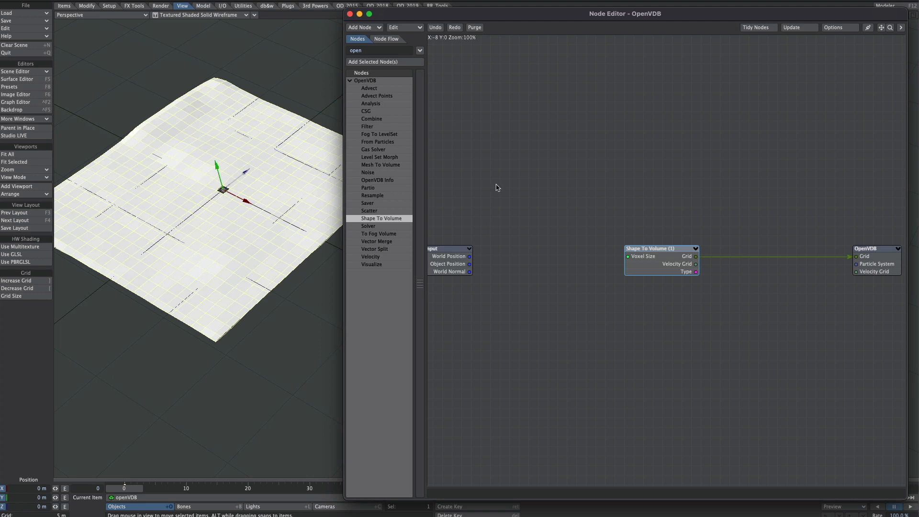
{"action": "mouse_move", "coordinate": [646, 265]}
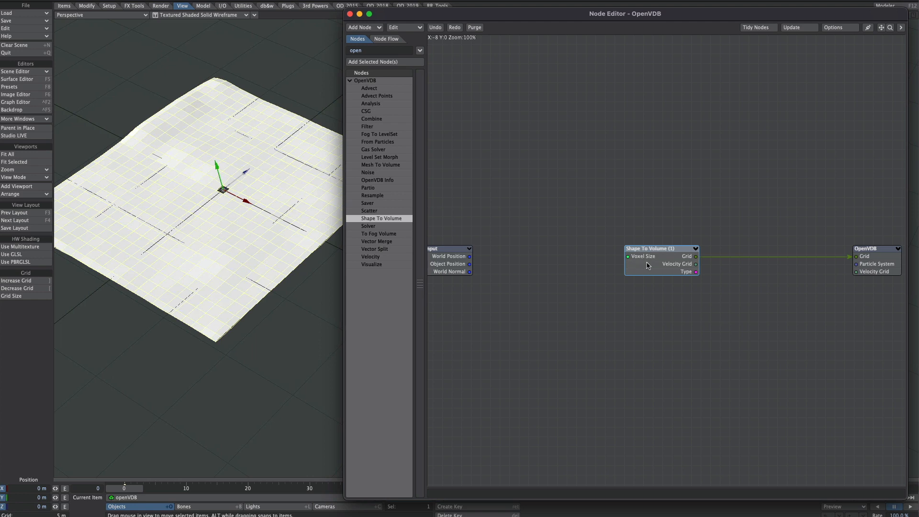
- Tune the Shape To Volume voxel size, trying 0.03 and settling on 0.1
{"action": "double_click", "coordinate": [660, 248]}
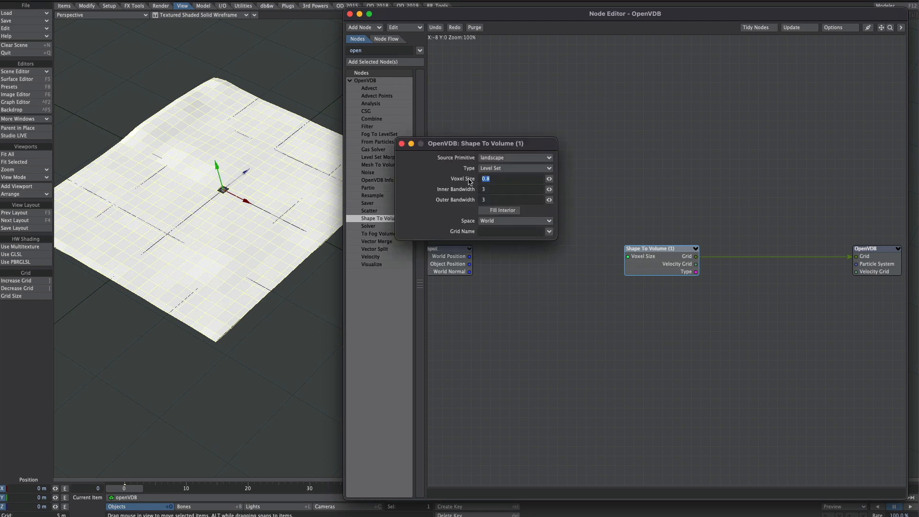
{"action": "type", "text": "0.1"}
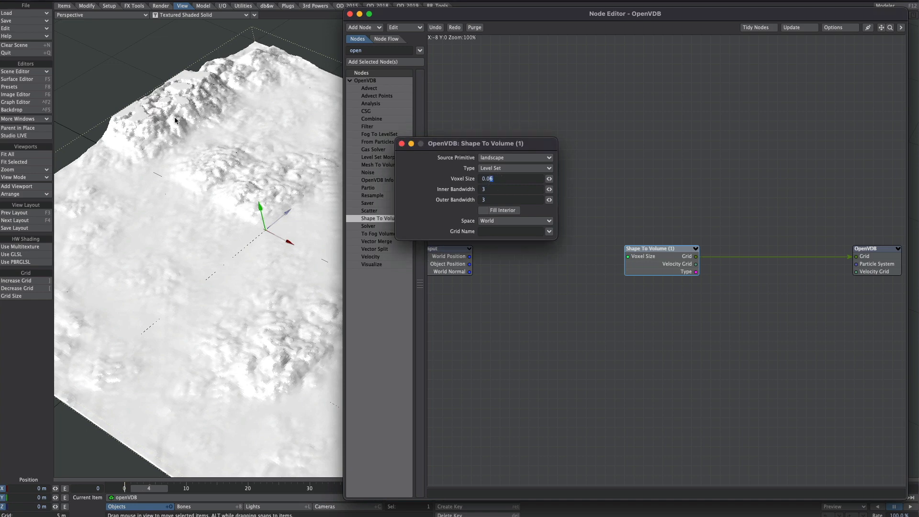
{"action": "type", "text": "0.03"}
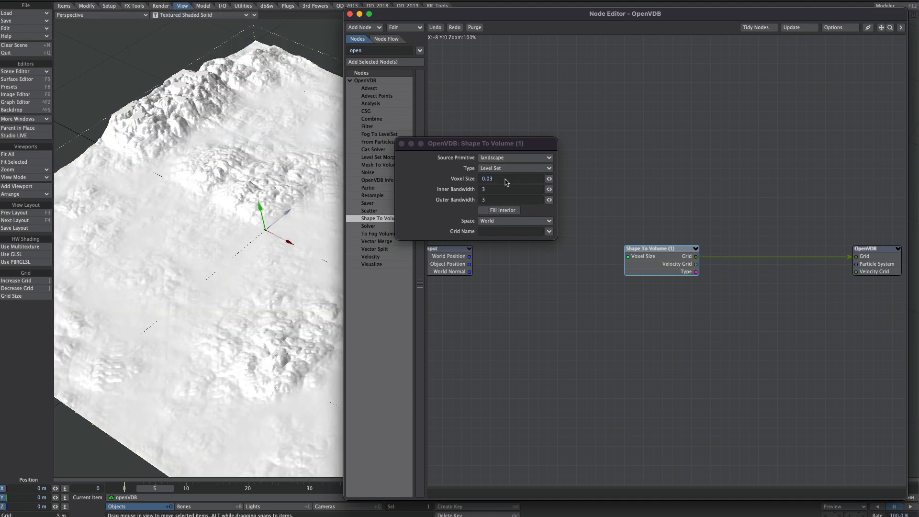
{"action": "type", "text": "0.1"}
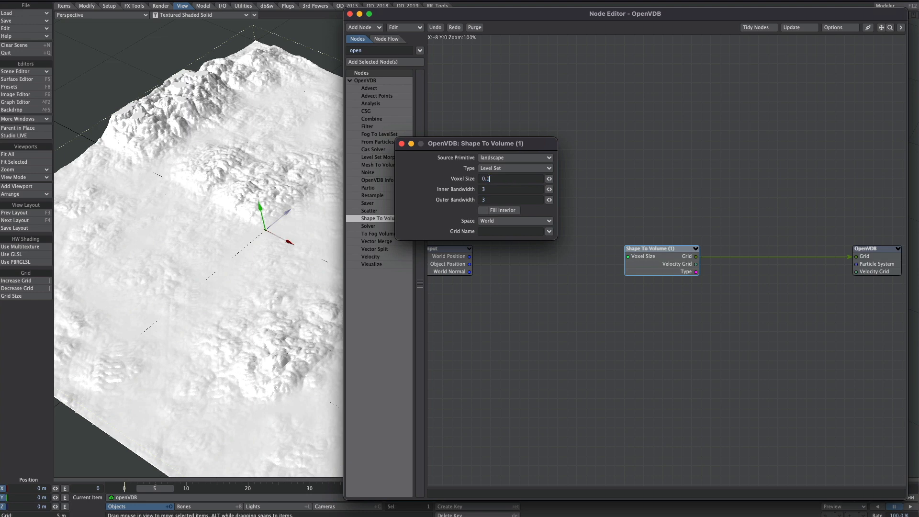
{"action": "left_click", "coordinate": [510, 188]}
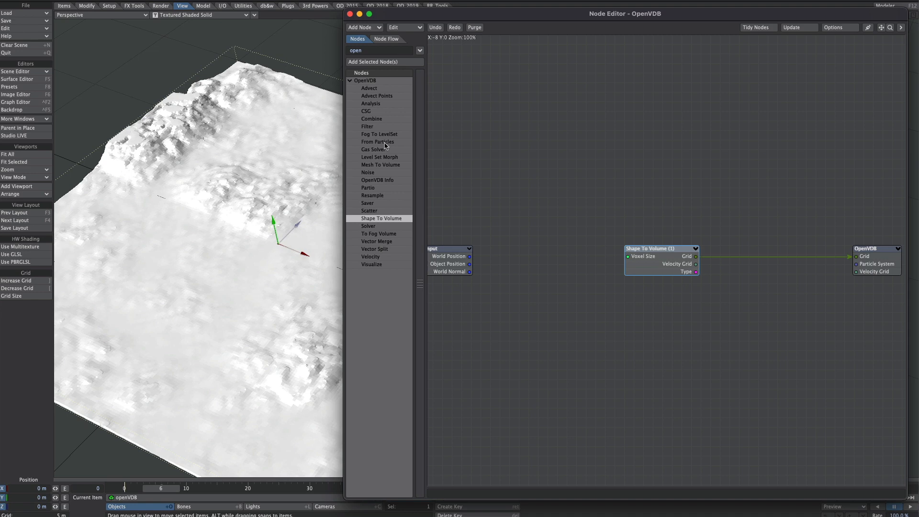
- Chain a Dilate filter and a 1-iteration Gaussian filter after the volume, then close the graph
{"action": "left_click", "coordinate": [367, 126]}
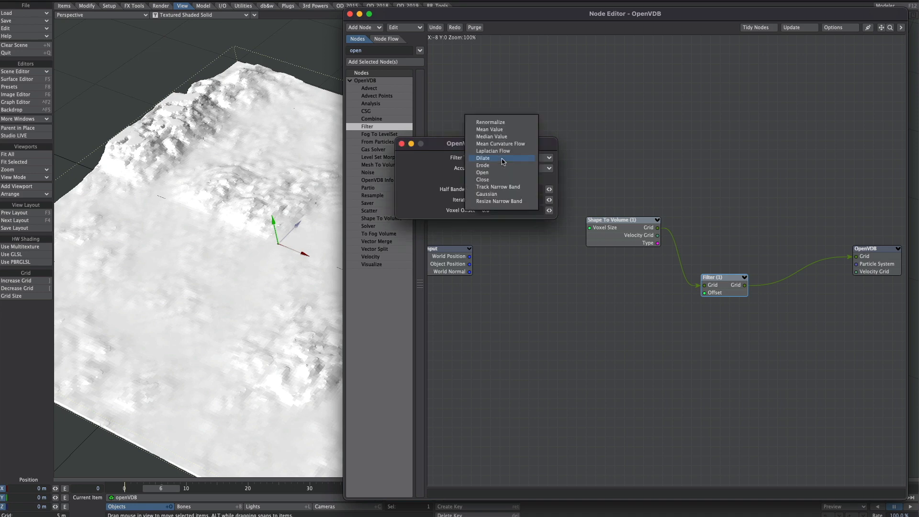
{"action": "left_click", "coordinate": [483, 157]}
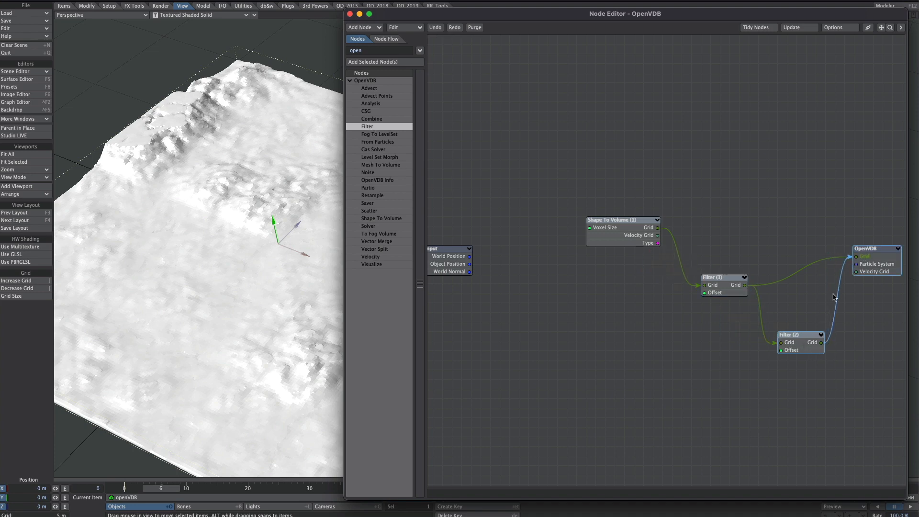
{"action": "double_click", "coordinate": [801, 334]}
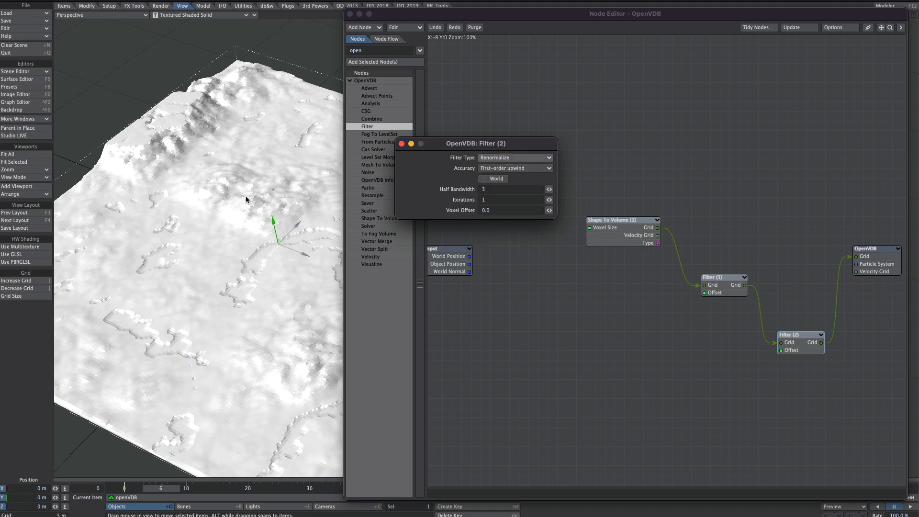
{"action": "left_click", "coordinate": [514, 157]}
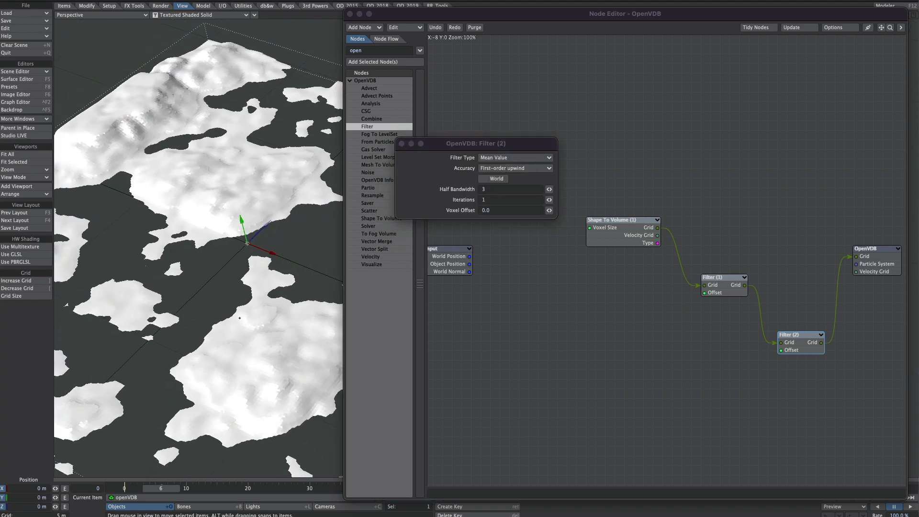
{"action": "left_click", "coordinate": [514, 157]}
{"action": "type", "text": "3"}
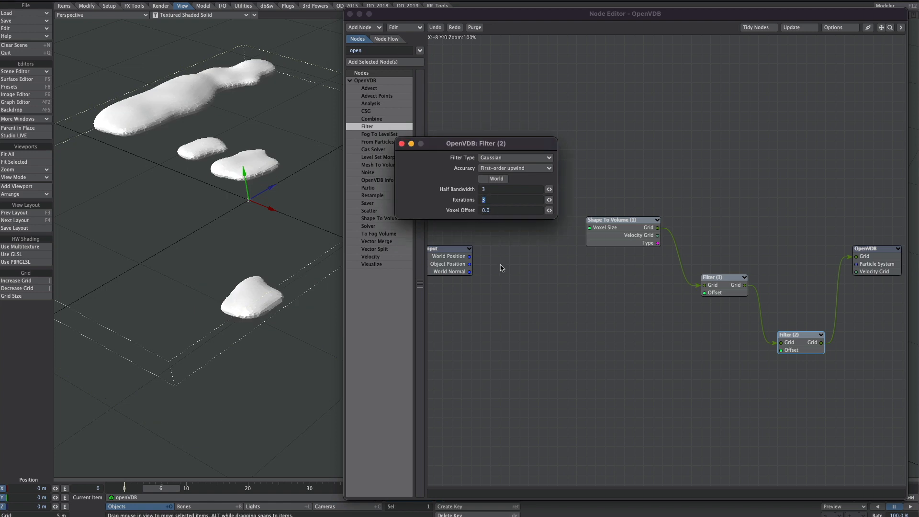
{"action": "type", "text": "1"}
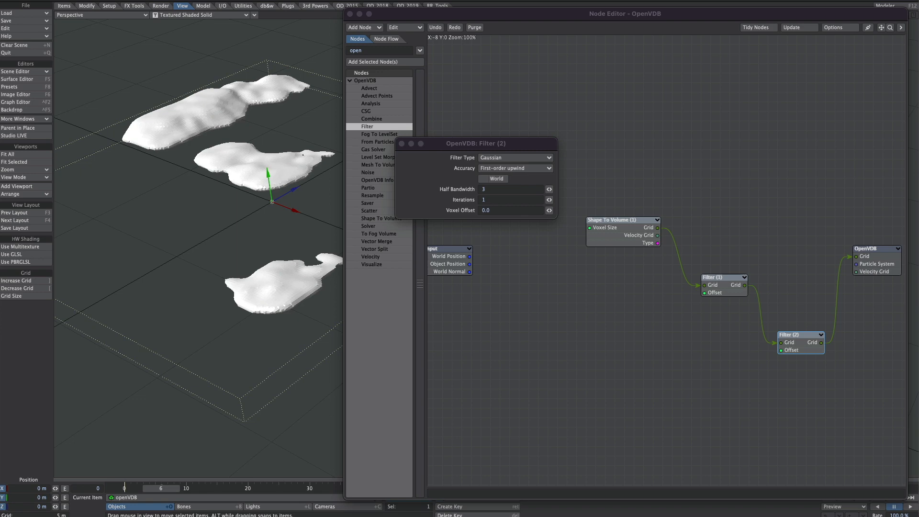
{"action": "left_click", "coordinate": [398, 143]}
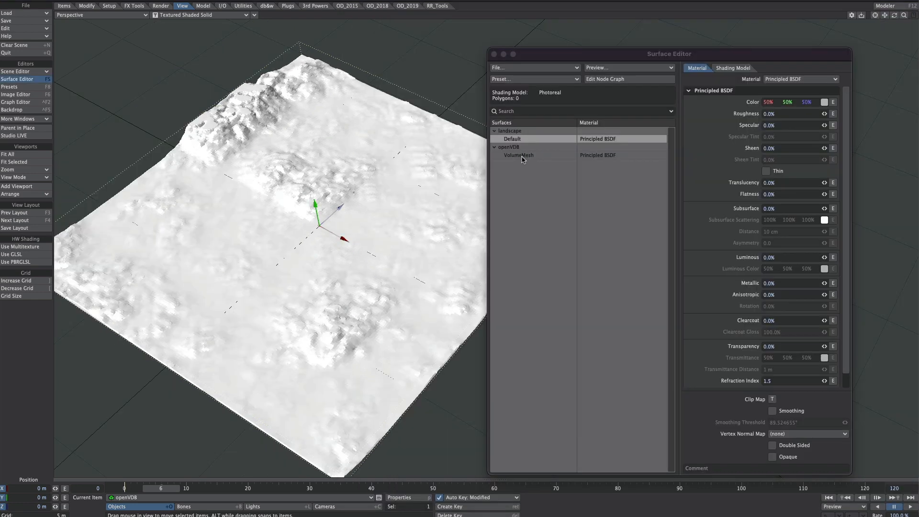
- Inspect the VolumeMesh surface, then bring up the landscape's Default surface node graph with its Procedural node
{"action": "left_click", "coordinate": [518, 155]}
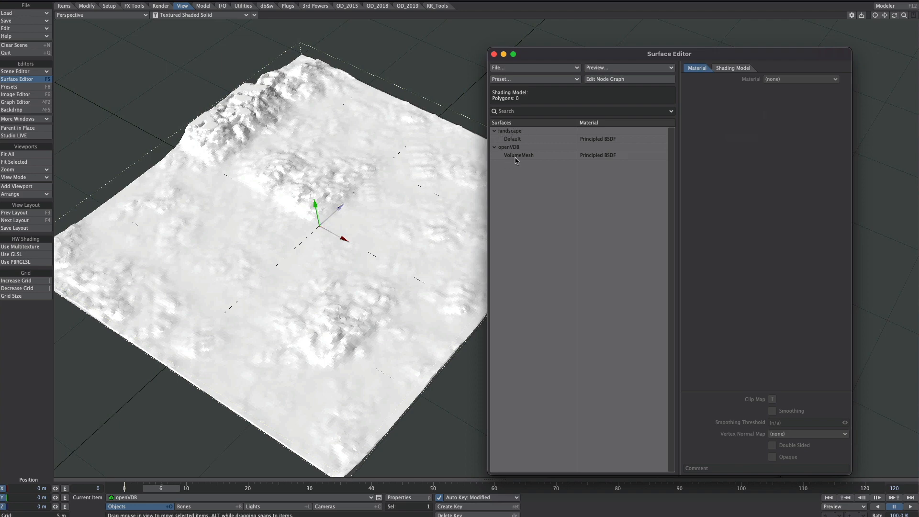
{"action": "left_click", "coordinate": [518, 155]}
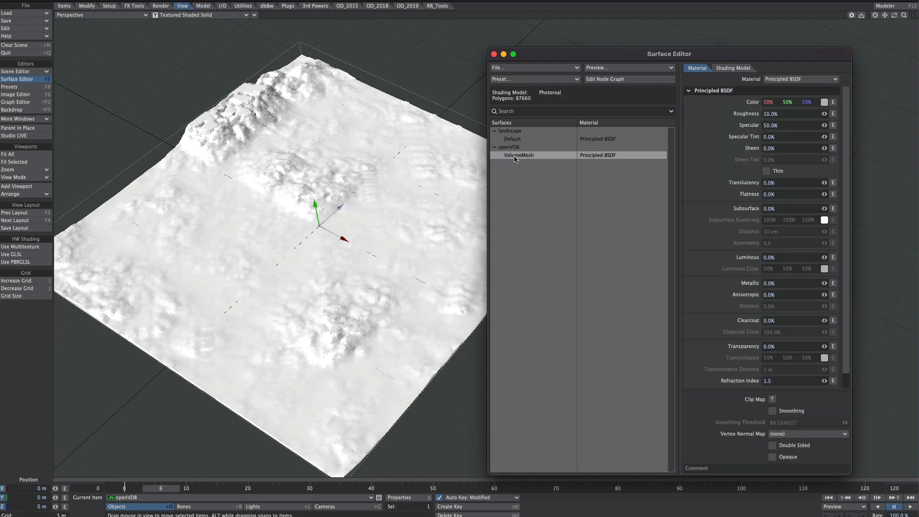
{"action": "left_click", "coordinate": [511, 139]}
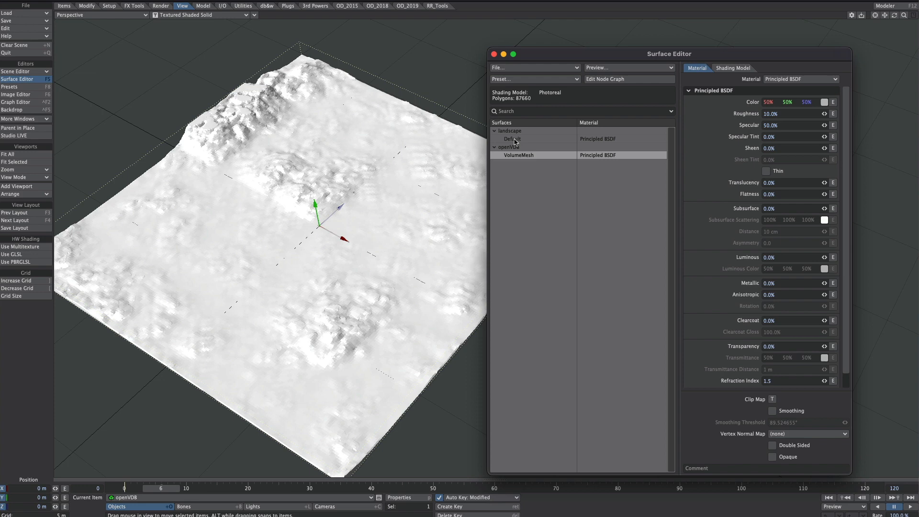
{"action": "left_click", "coordinate": [512, 139]}
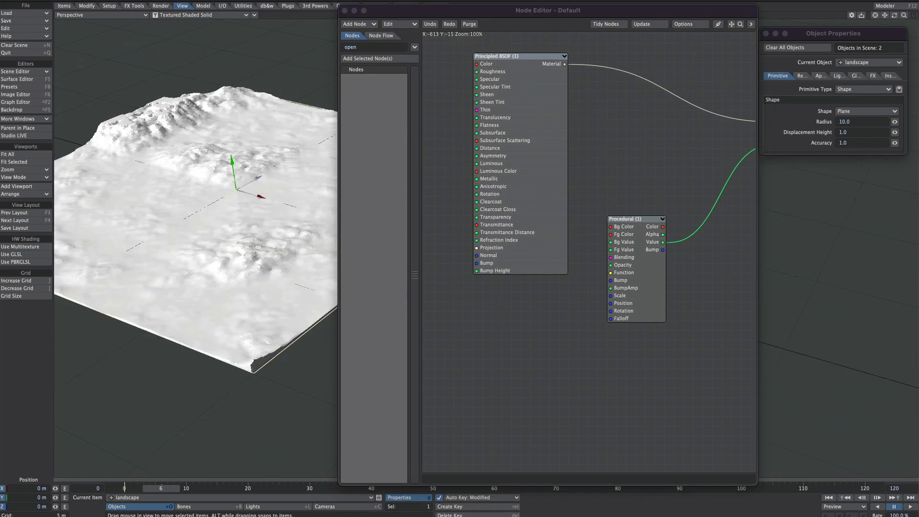
- Raise the landscape's Displacement Height to 5, switch the Procedural node to FBM, and return to the surfaces
{"action": "left_click", "coordinate": [843, 132]}
{"action": "type", "text": "10"}
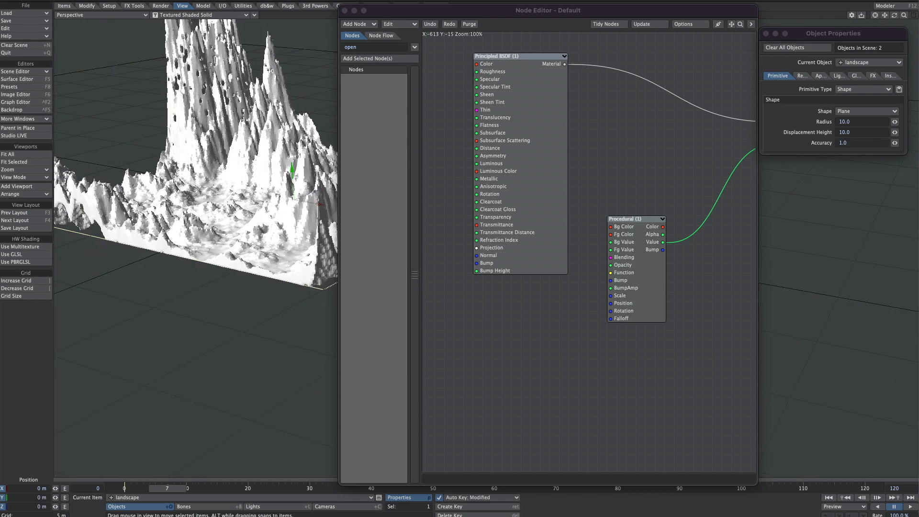
{"action": "double_click", "coordinate": [636, 218]}
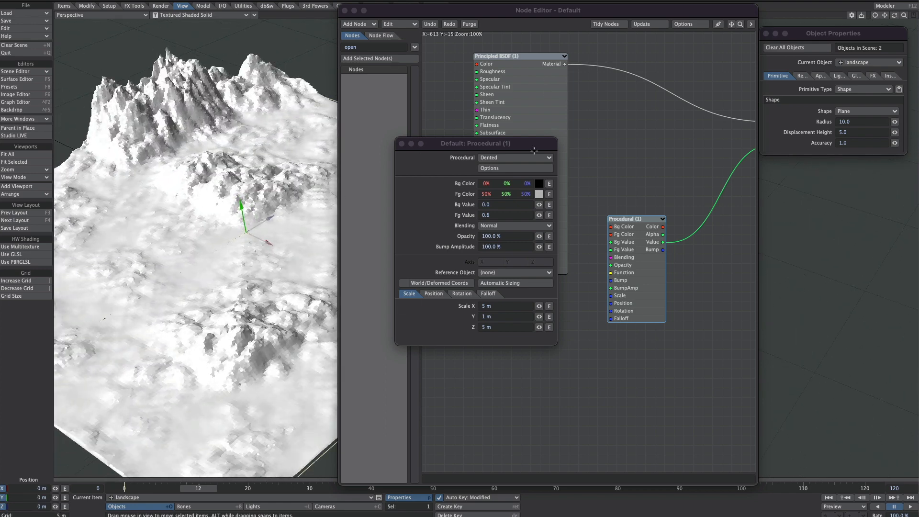
{"action": "left_click", "coordinate": [515, 157]}
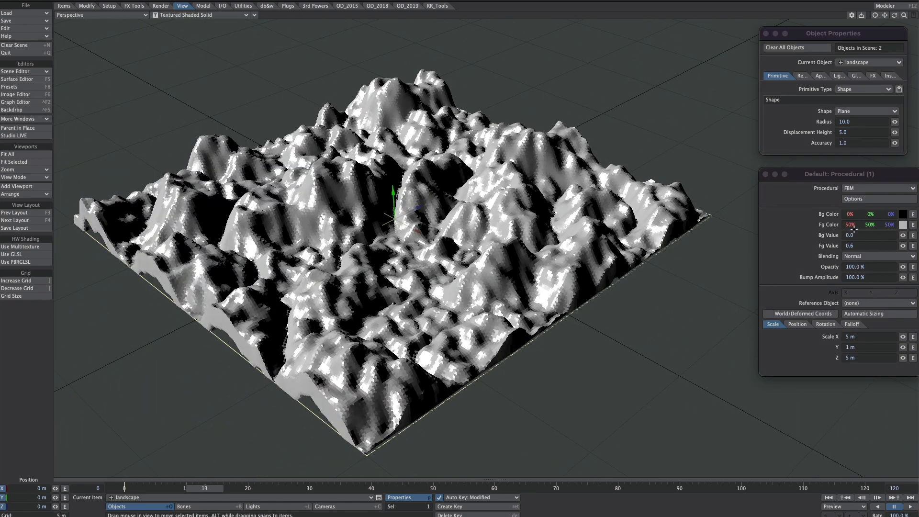
{"action": "left_click", "coordinate": [18, 79]}
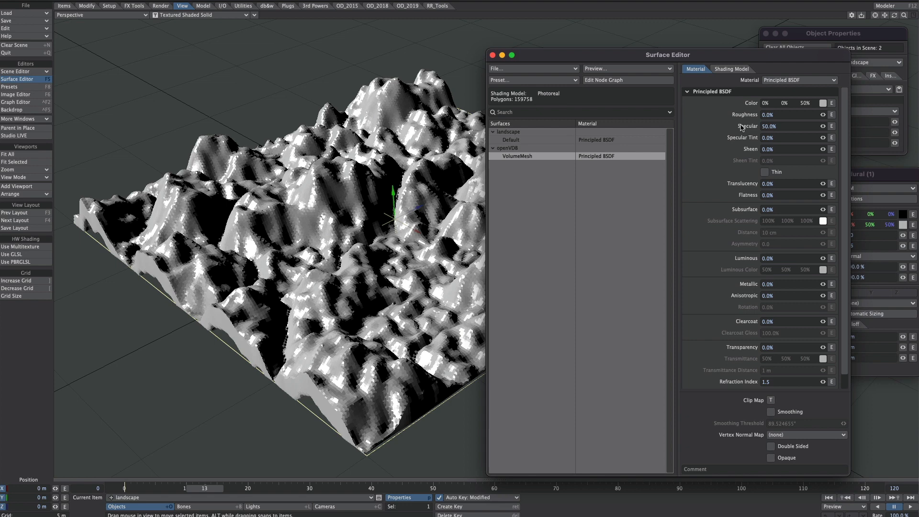
{"action": "mouse_move", "coordinate": [743, 143]}
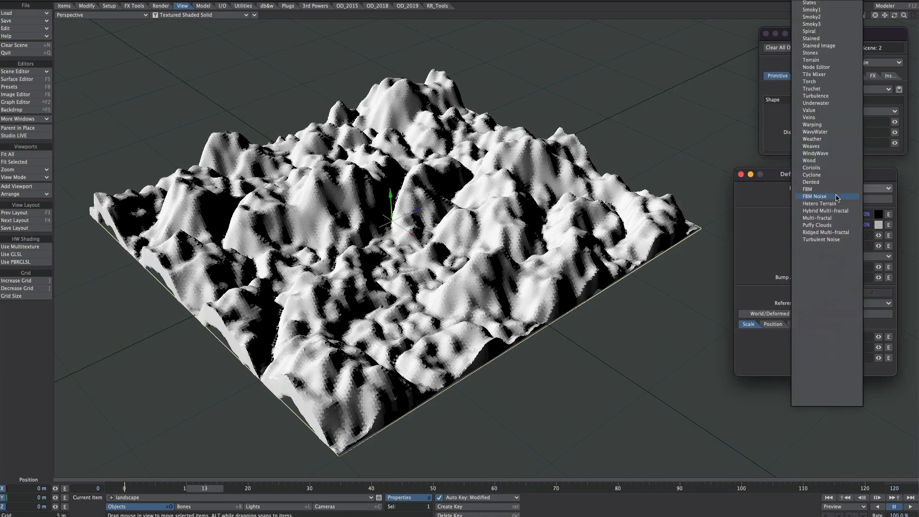
- Change the landscape procedural to FBM Noise at 3 m scale for finer ridged terrain
{"action": "left_click", "coordinate": [814, 195]}
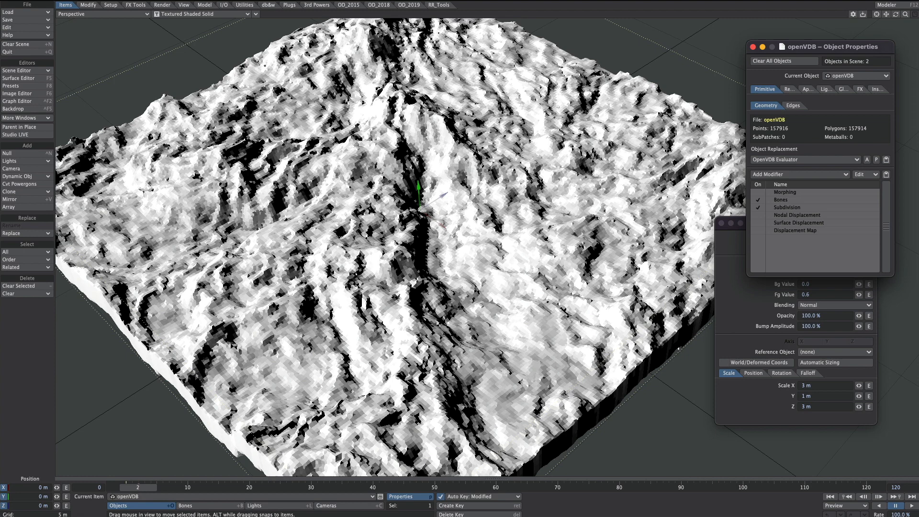
{"action": "mouse_move", "coordinate": [51, 7]}
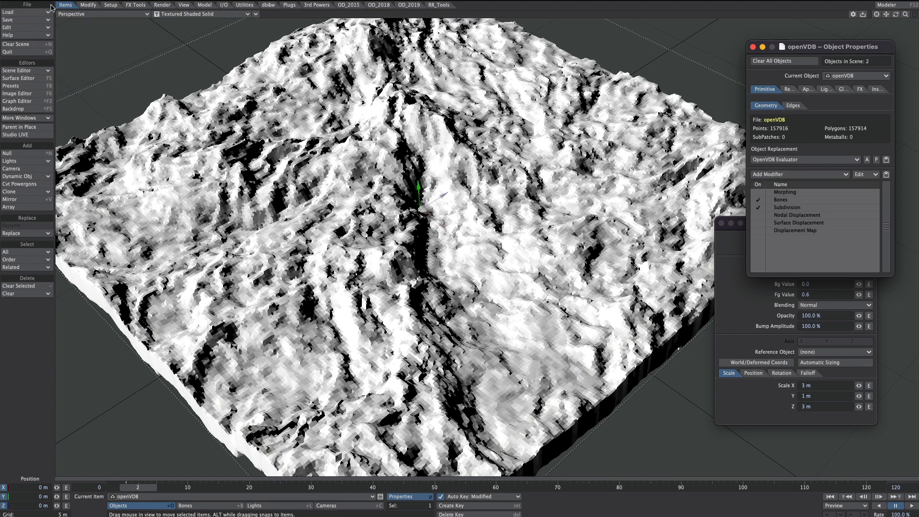
- Attempt to save the openVDB mesh as a transformed object, triggering the crash
{"action": "left_click", "coordinate": [8, 20]}
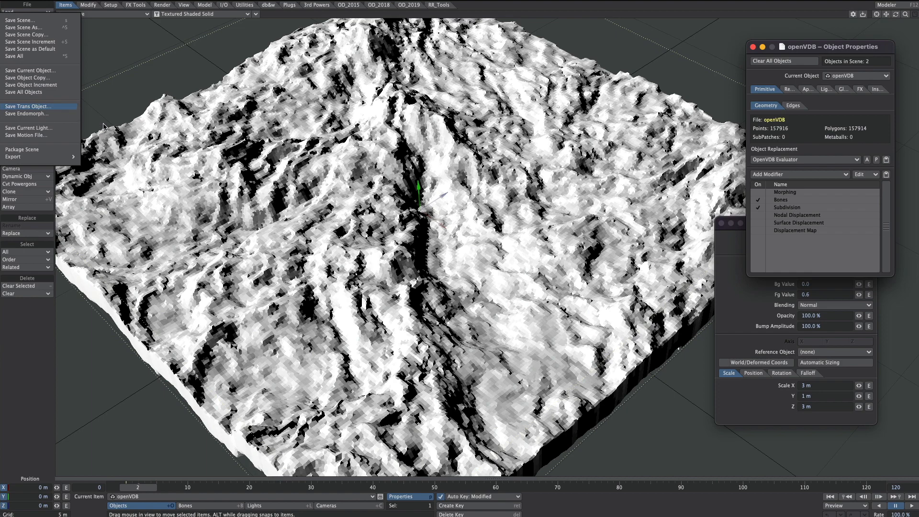
{"action": "left_click", "coordinate": [29, 107]}
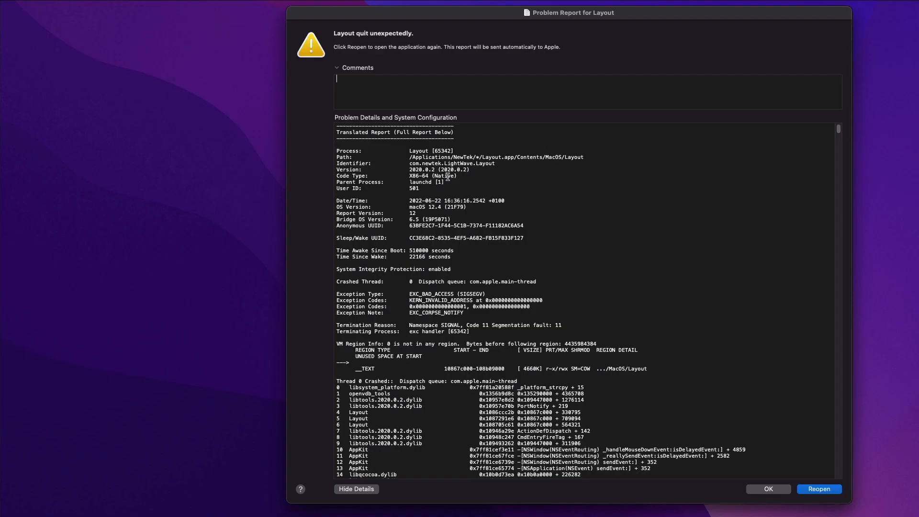
{"action": "mouse_move", "coordinate": [444, 84]}
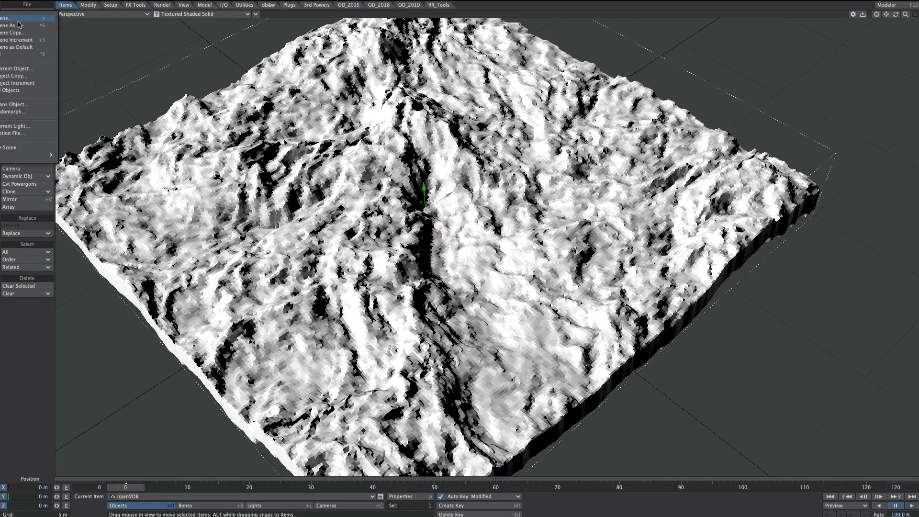
{"action": "mouse_move", "coordinate": [26, 108]}
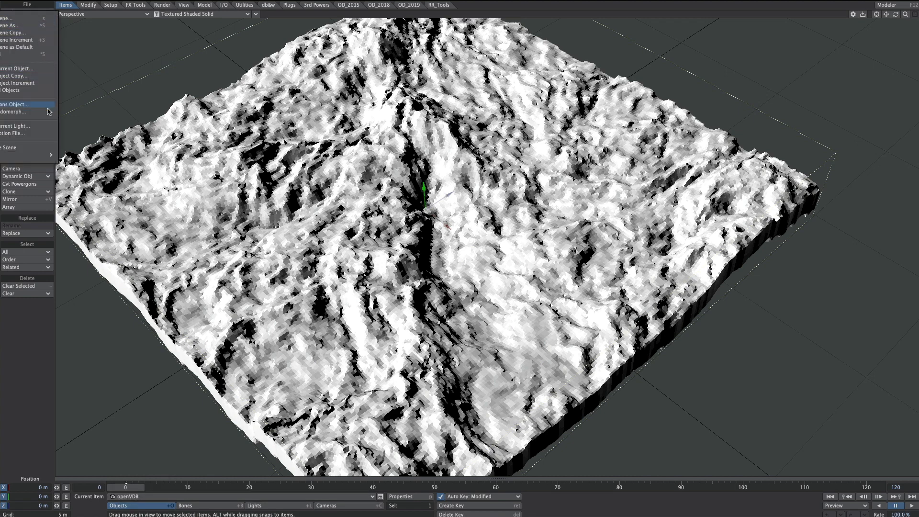
- Save the landscape mesh as transformed object land1.lwo in the landscape folder and load it back into the scene
{"action": "left_click", "coordinate": [14, 105]}
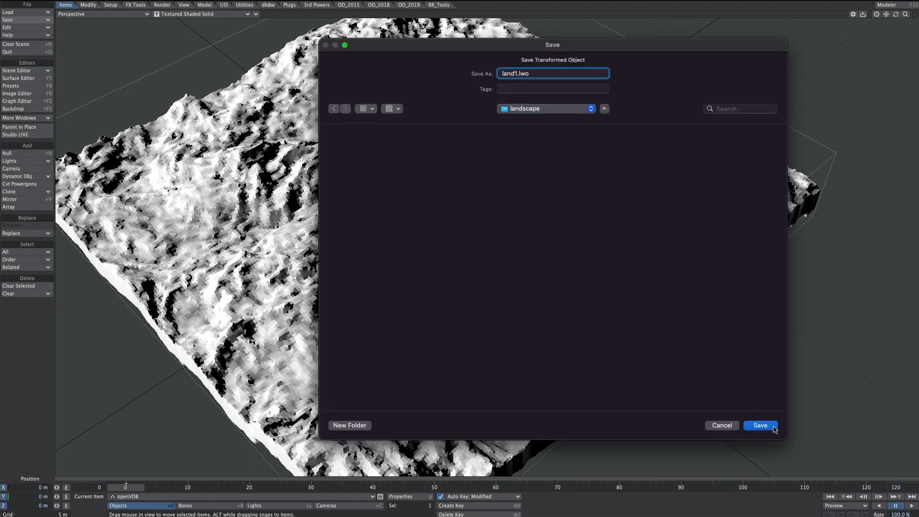
{"action": "left_click", "coordinate": [759, 424]}
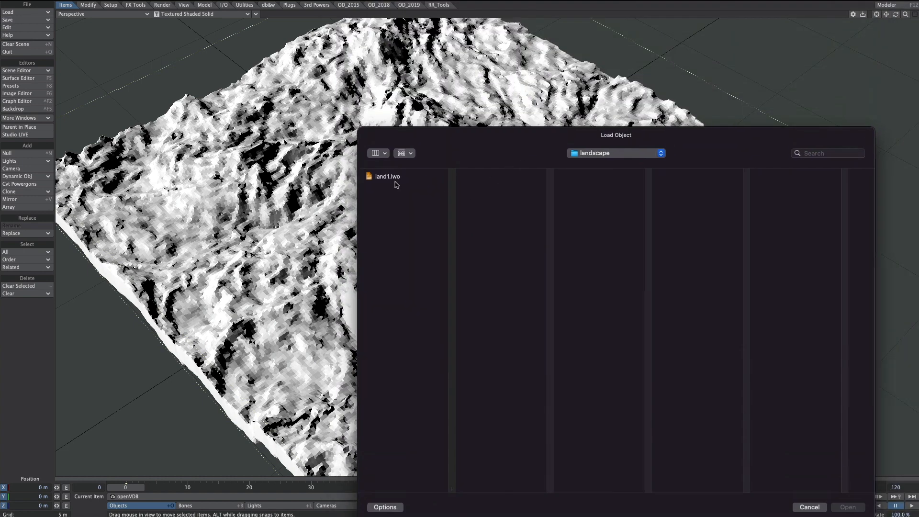
{"action": "double_click", "coordinate": [386, 176]}
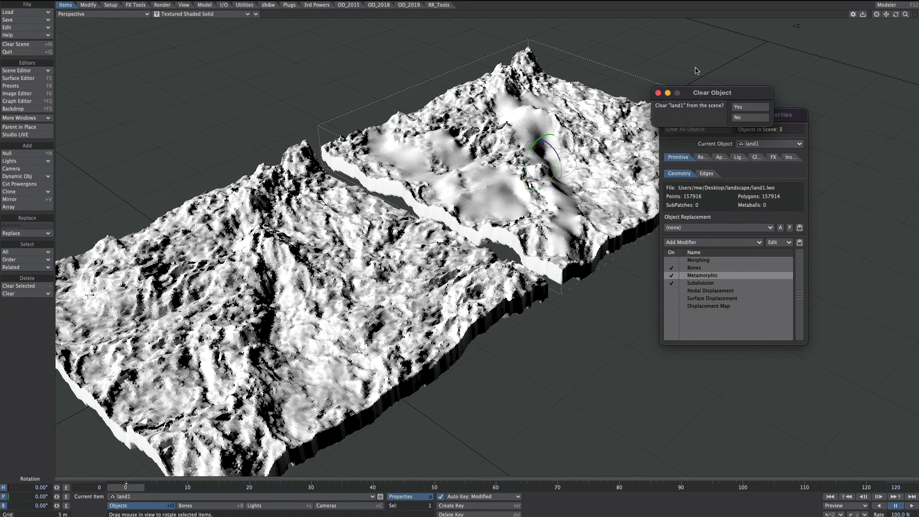
- Confirm clearing land1 and switch the landscape displacement to IFW2_Space with the Vortex pattern
{"action": "left_click", "coordinate": [737, 106]}
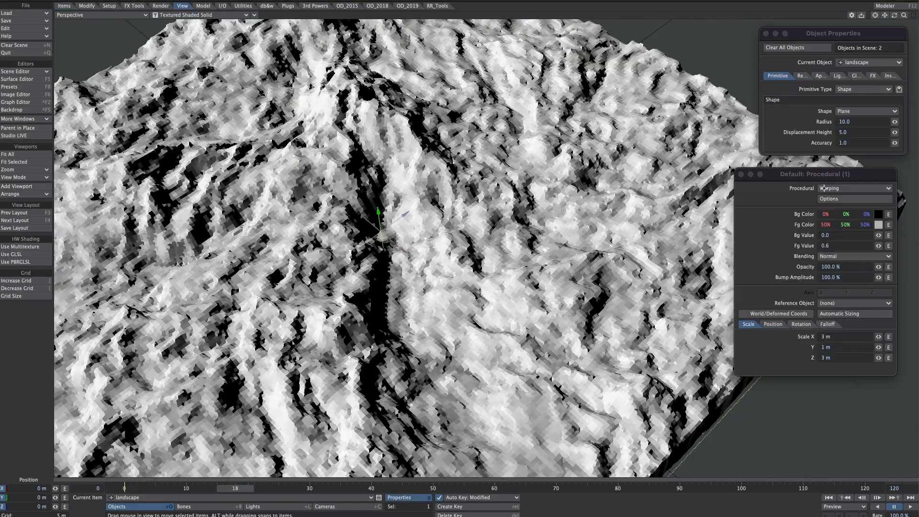
{"action": "left_click", "coordinate": [854, 187]}
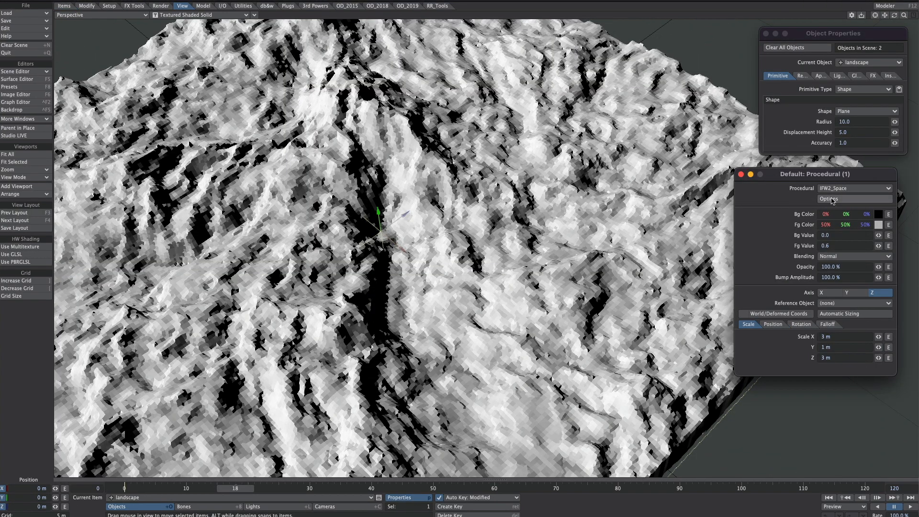
{"action": "left_click", "coordinate": [829, 199]}
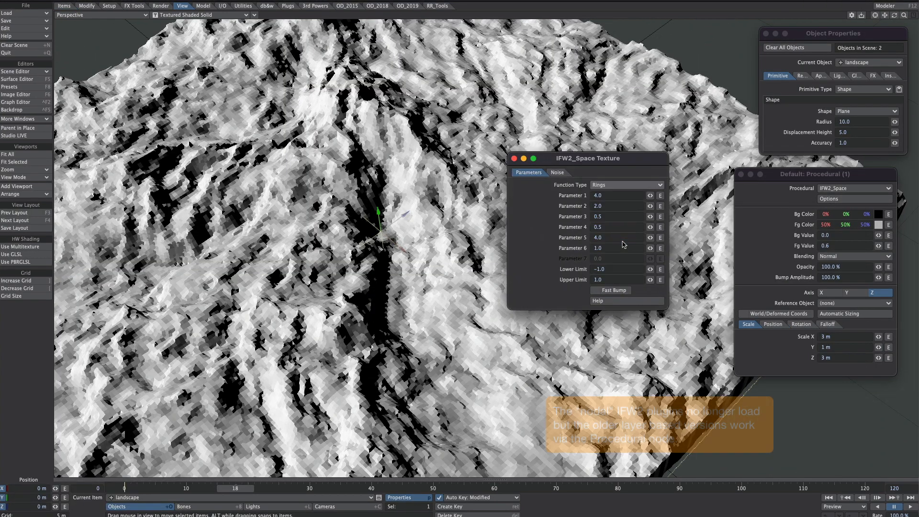
{"action": "left_click", "coordinate": [625, 185]}
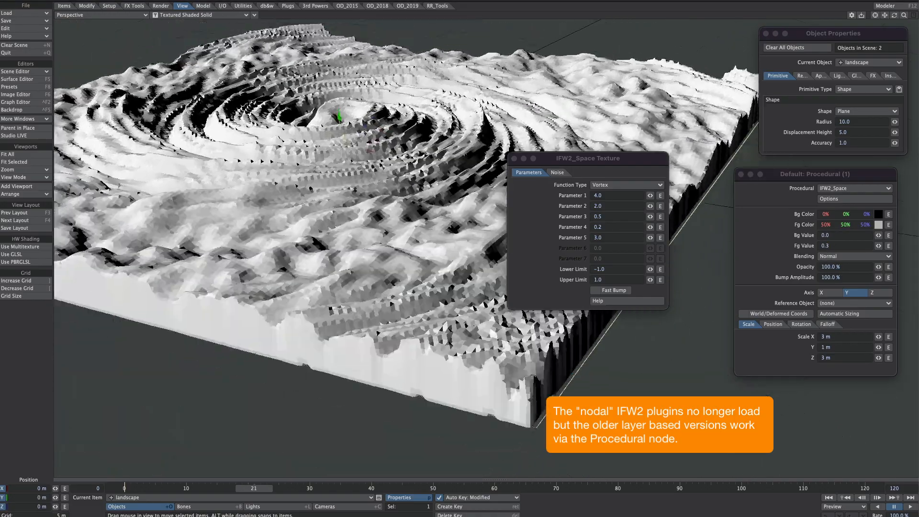
- Try IFW2_Organic with the Firewall pattern, then settle on the IFW2_Noise Stone pattern
{"action": "left_click", "coordinate": [626, 184]}
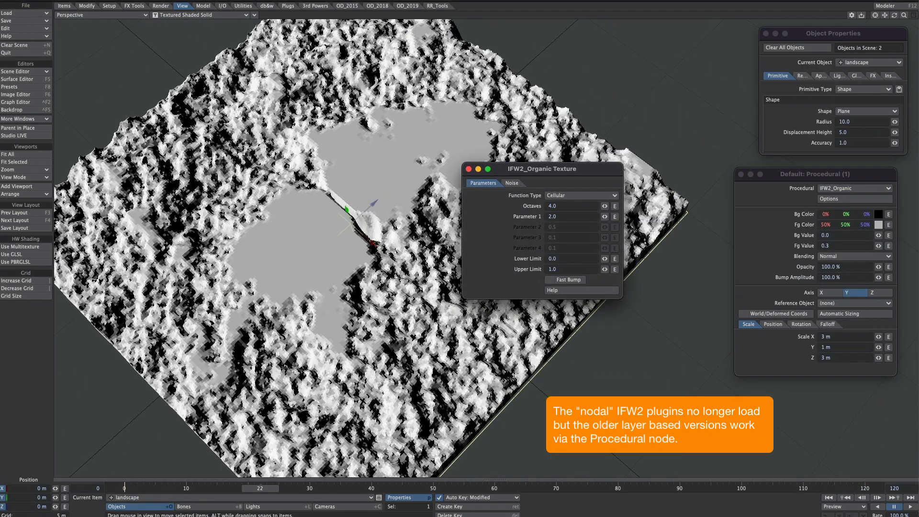
{"action": "left_click", "coordinate": [580, 196]}
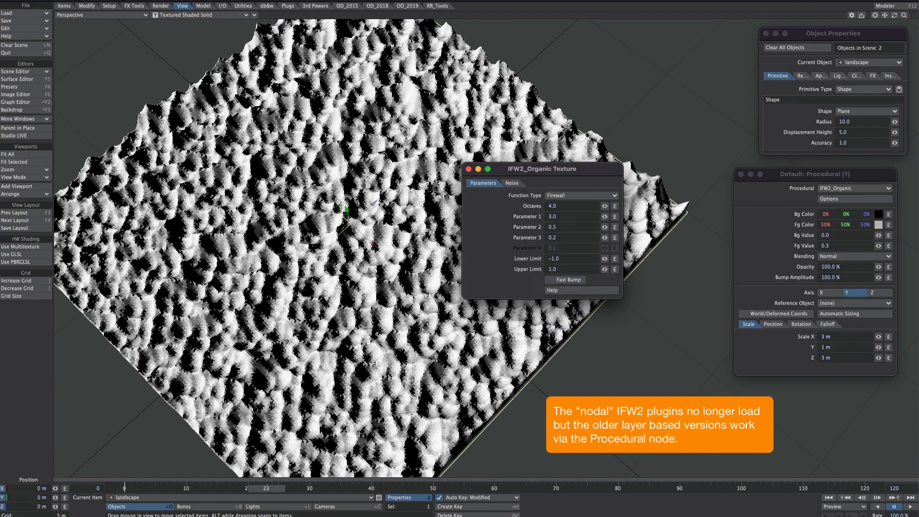
{"action": "left_click", "coordinate": [580, 195]}
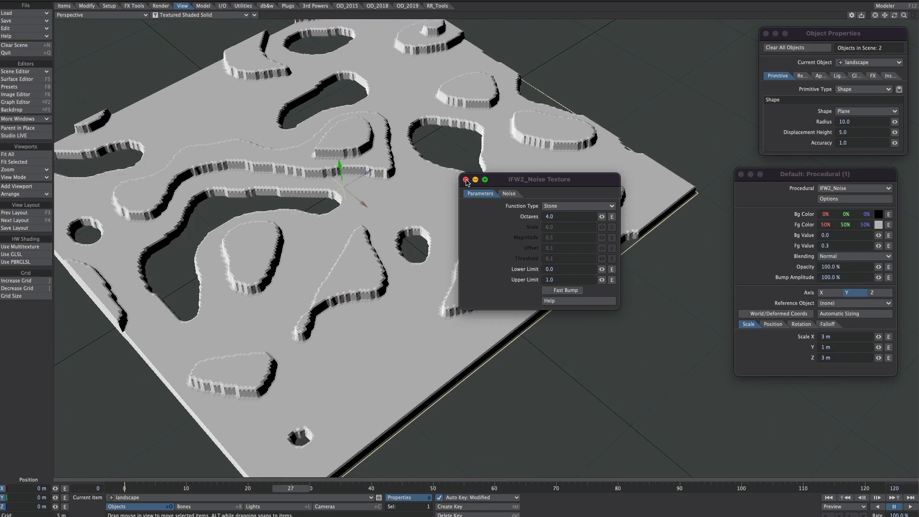
- Switch the displacement to IFW2_Fractals and step its Function Type from Julia A to Julia C, then Magnet C
{"action": "left_click", "coordinate": [467, 180]}
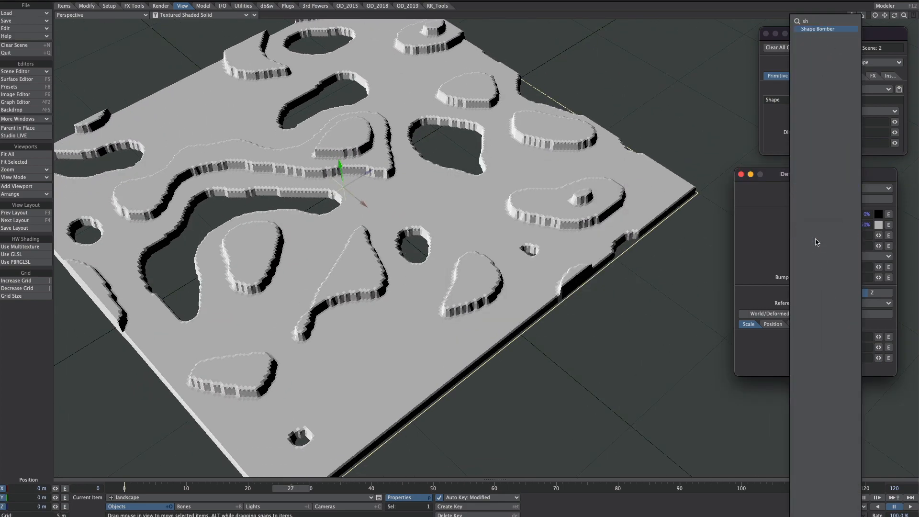
{"action": "left_click", "coordinate": [817, 29]}
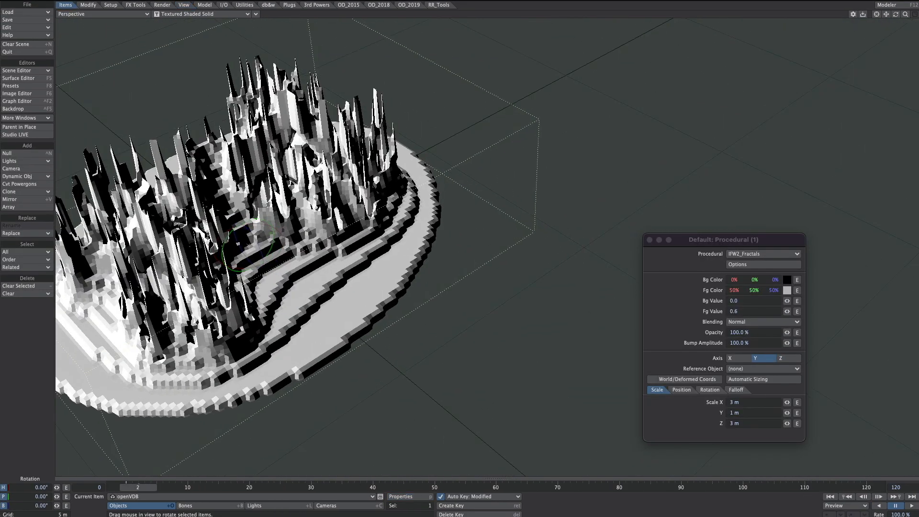
{"action": "left_click", "coordinate": [736, 264]}
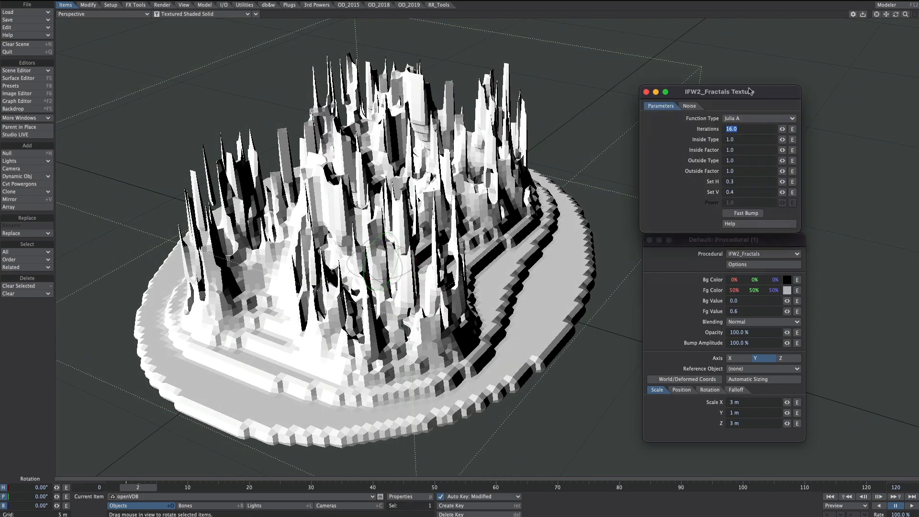
{"action": "left_click", "coordinate": [758, 113]}
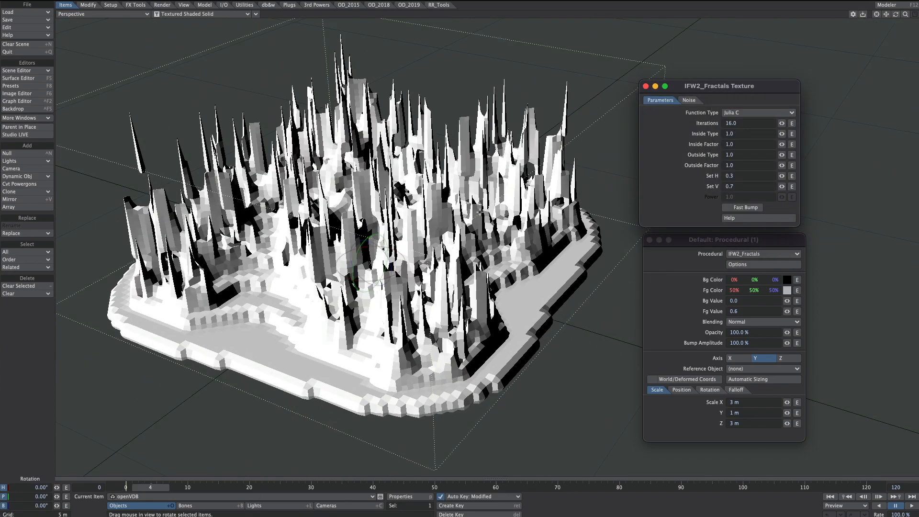
{"action": "left_click", "coordinate": [756, 112]}
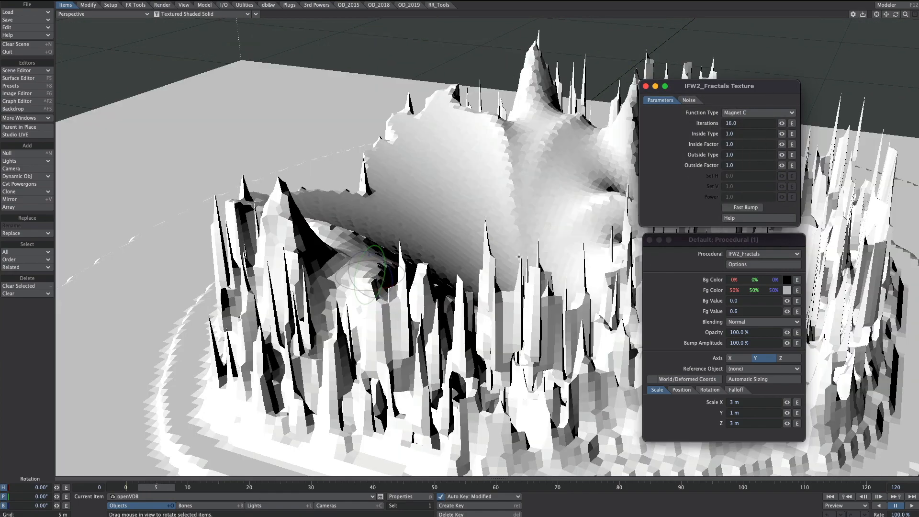
{"action": "left_click", "coordinate": [756, 113]}
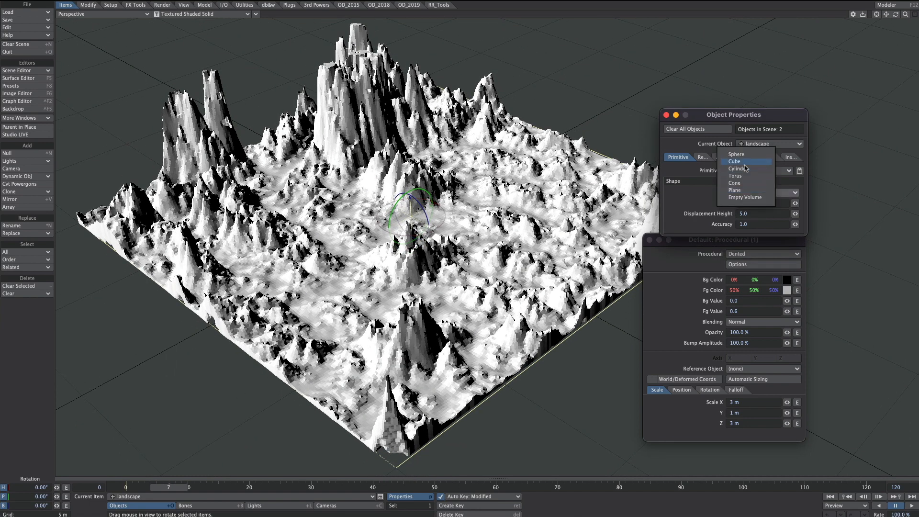
{"action": "mouse_move", "coordinate": [746, 154]}
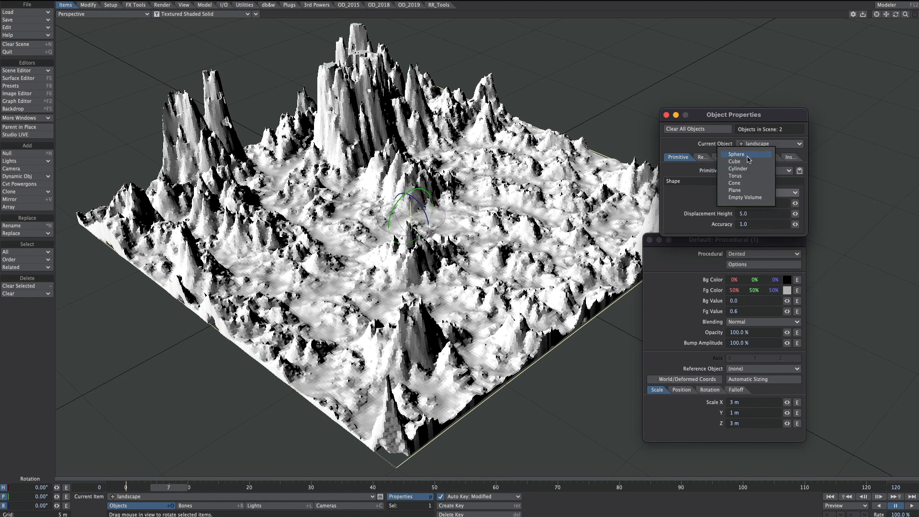
- Make the landscape shape a sphere with Dented displacement, then turn it into a cube
{"action": "left_click", "coordinate": [736, 154]}
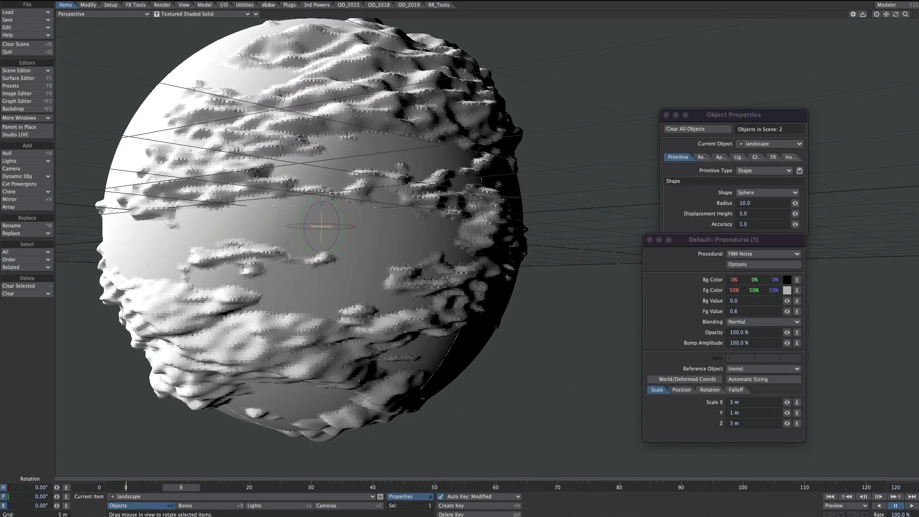
{"action": "left_click", "coordinate": [761, 253]}
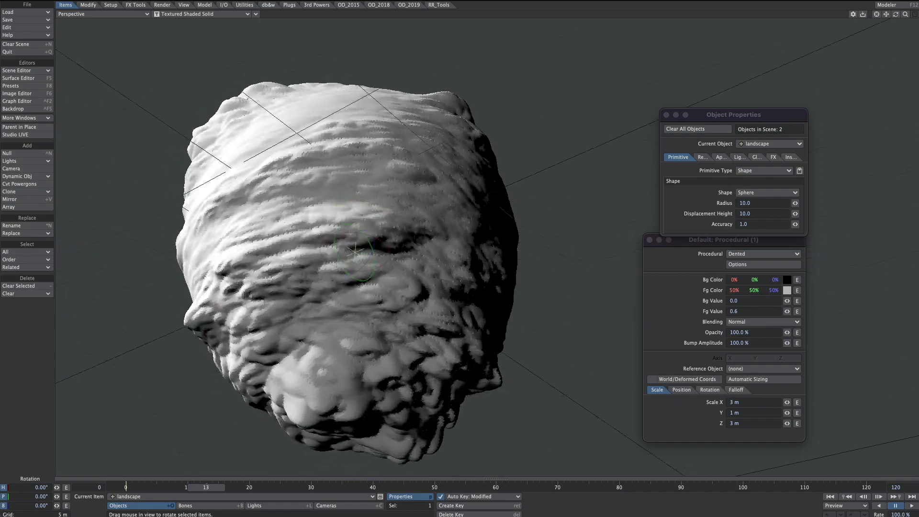
{"action": "left_click", "coordinate": [764, 192]}
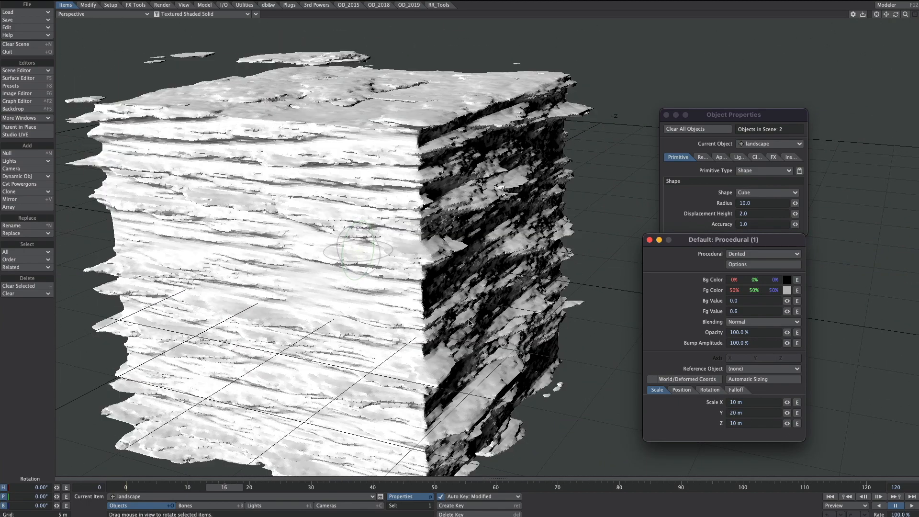
{"action": "mouse_move", "coordinate": [428, 280]}
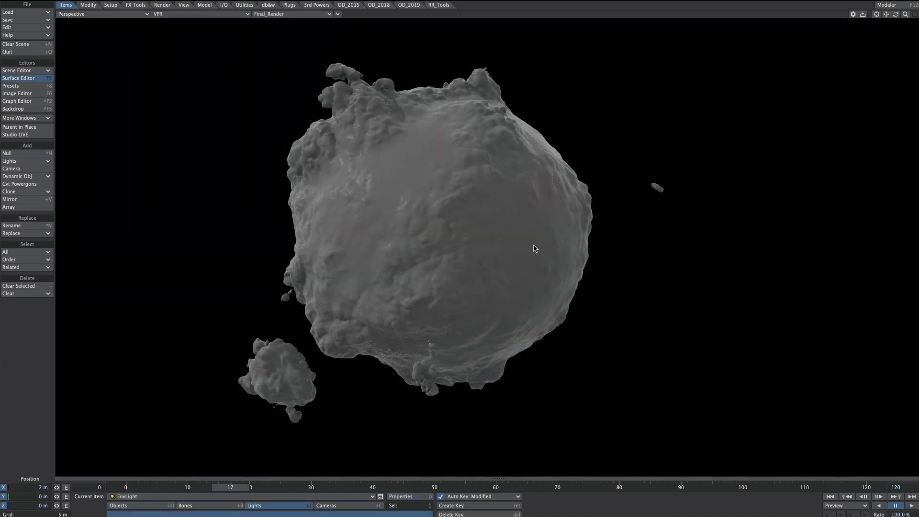
{"action": "mouse_move", "coordinate": [521, 189]}
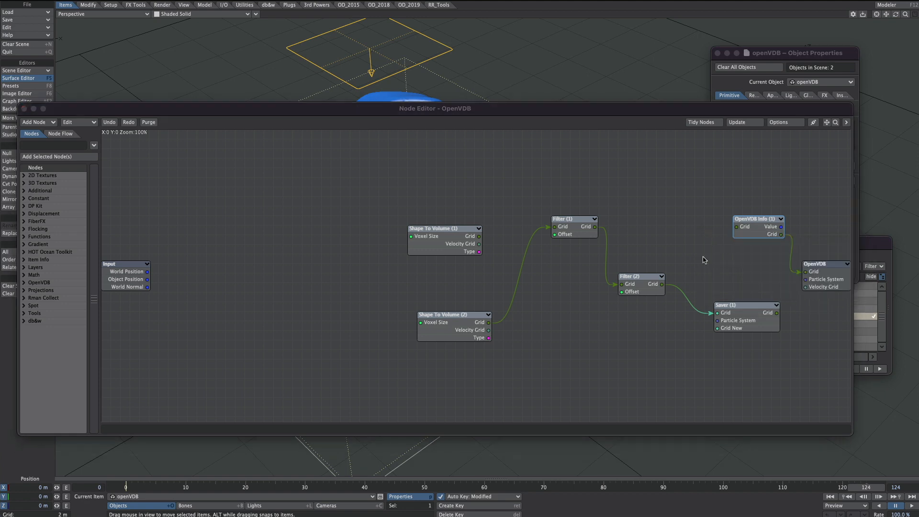
- Bring up the VolumeMesh surface's Principled BSDF material for the blue swirled openVDB mesh
{"action": "double_click", "coordinate": [572, 218]}
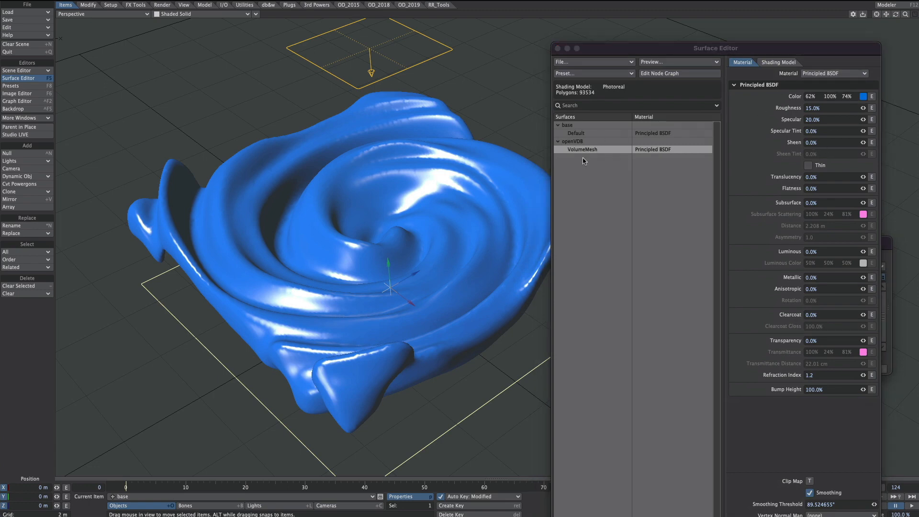
- Review the base surface's IFW2_Space Vortex procedural, then show its Position.Y and Rotation.H animation curves
{"action": "left_click", "coordinate": [678, 73]}
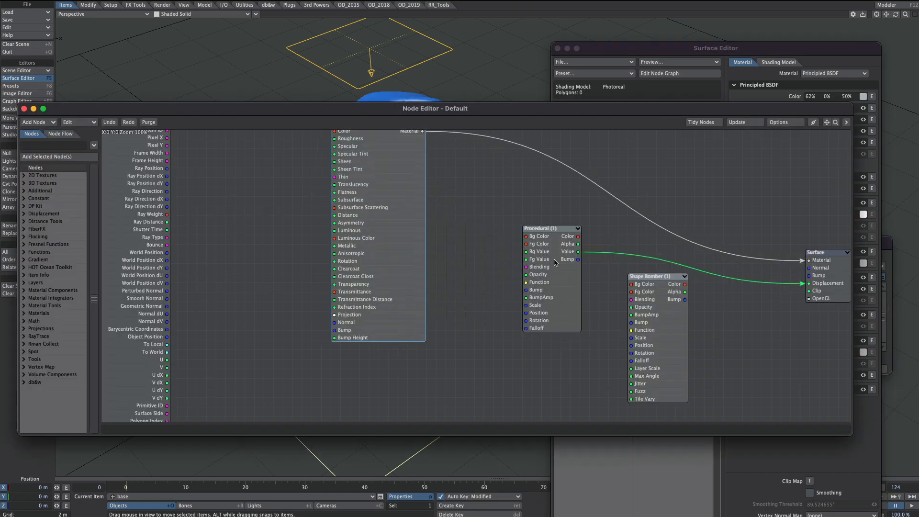
{"action": "double_click", "coordinate": [551, 227]}
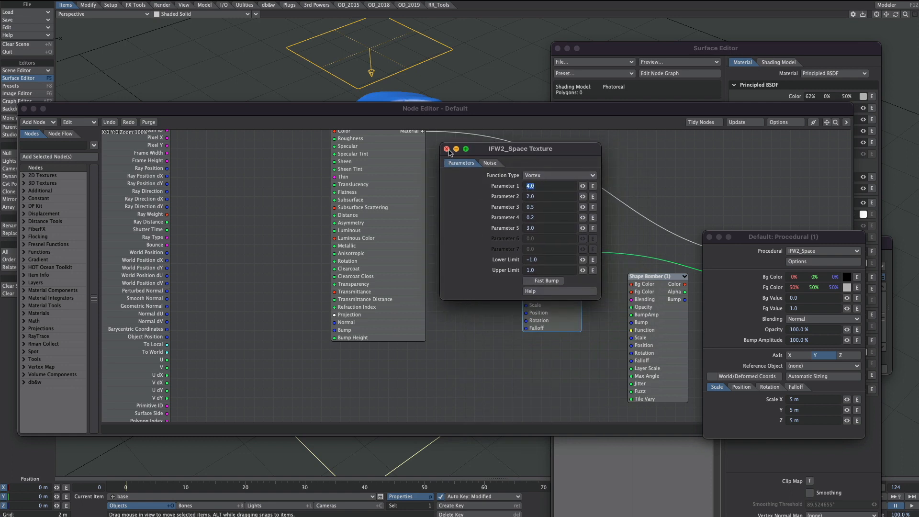
{"action": "left_click", "coordinate": [446, 148]}
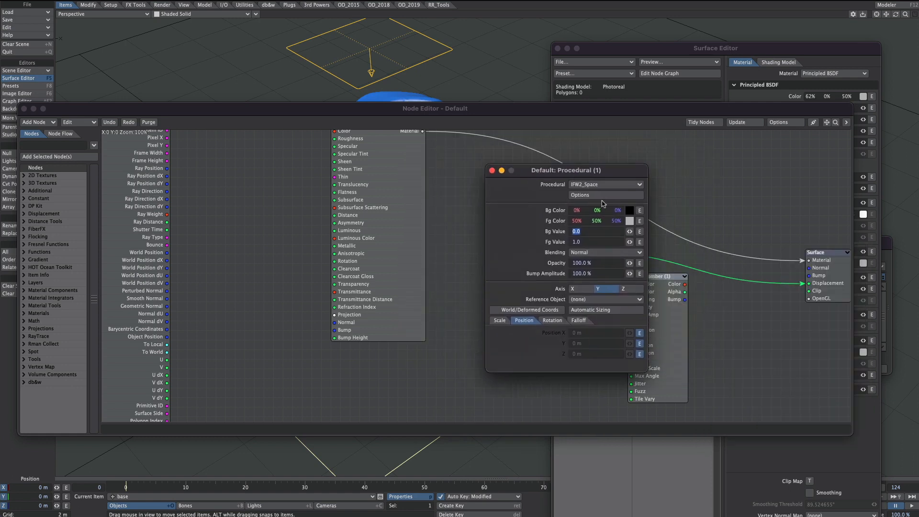
{"action": "left_click_drag", "start_coordinate": [567, 169], "coordinate": [614, 183]}
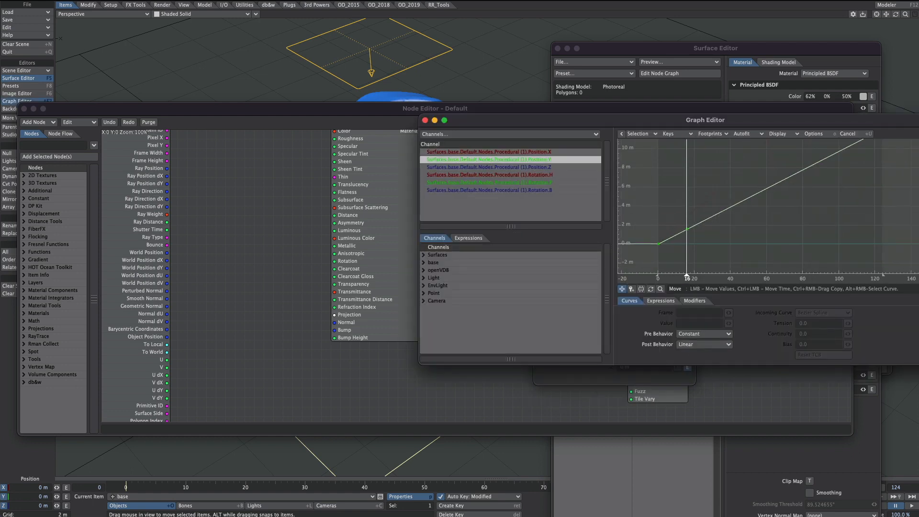
{"action": "left_click", "coordinate": [488, 174]}
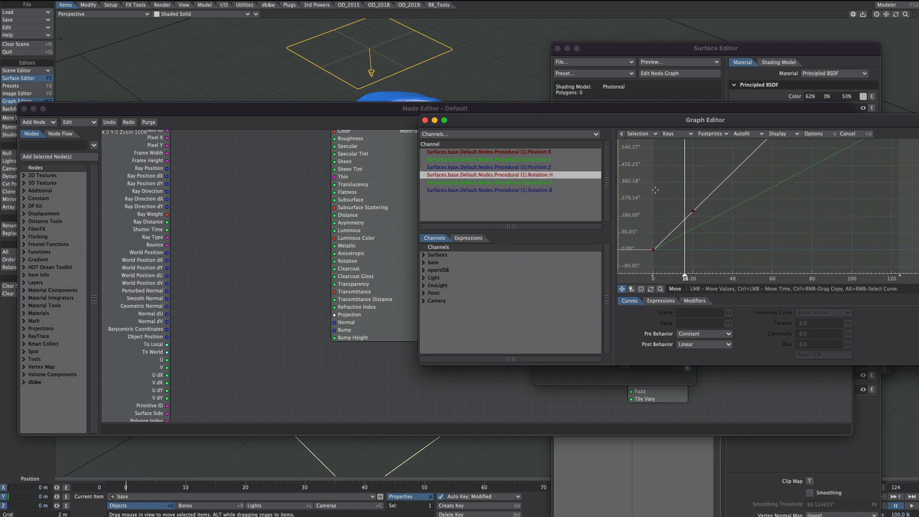